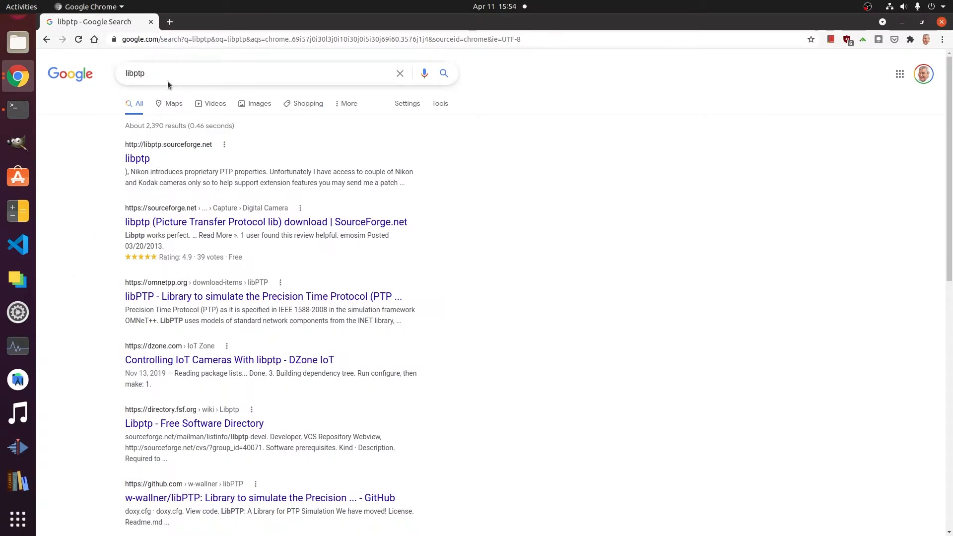
Browse SourceForge libptp Files to libptp2/libptp2-1.2.0 and download libptp2-1.2.0.tar.gz.
left_click(266, 222)
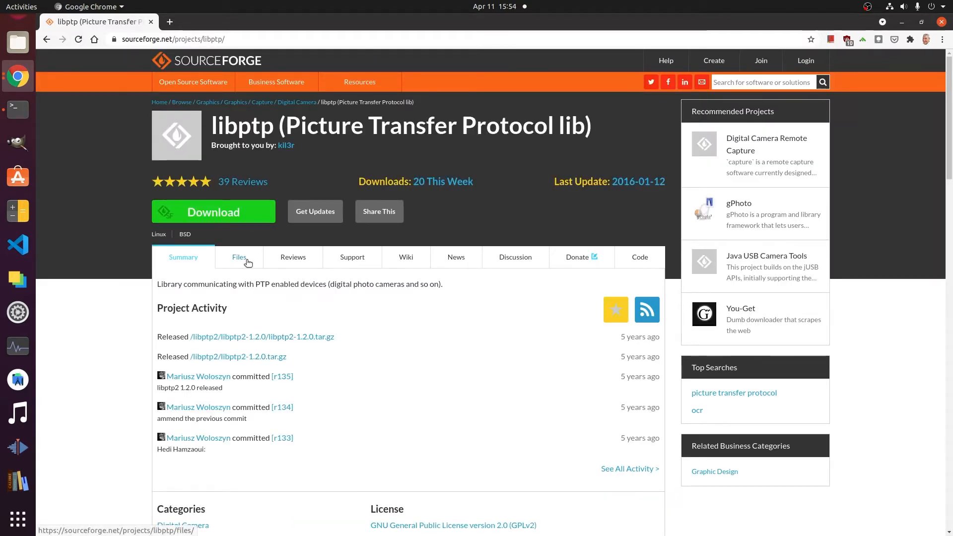
left_click(239, 257)
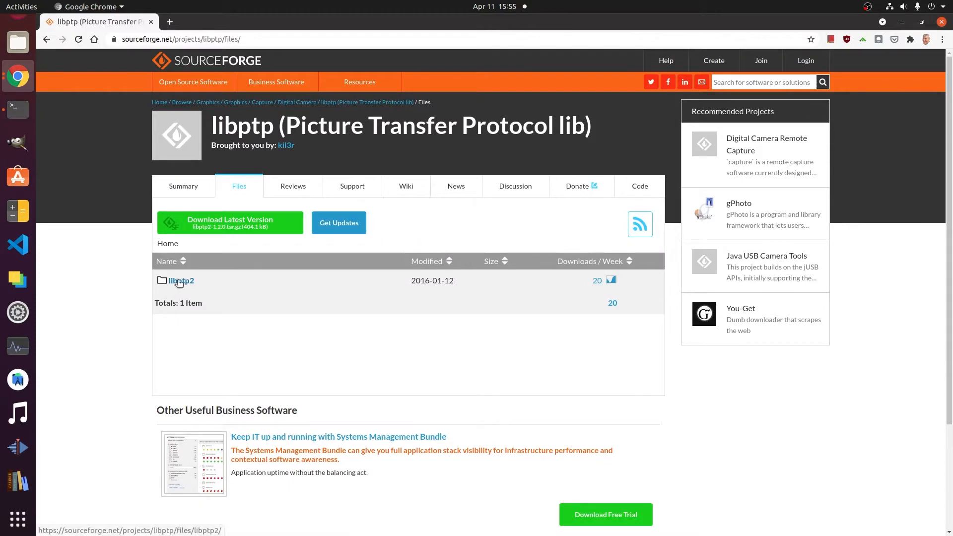
left_click(181, 280)
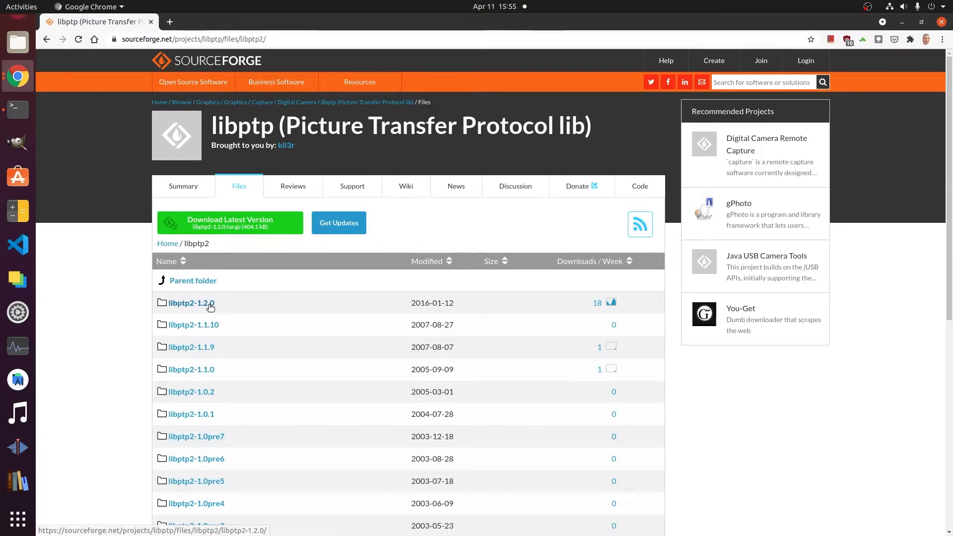
left_click(190, 302)
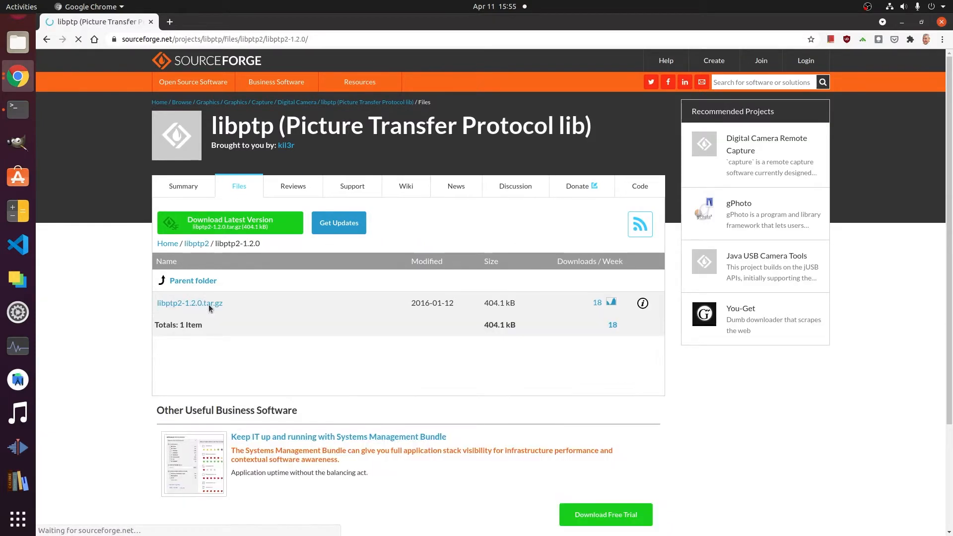
left_click(189, 303)
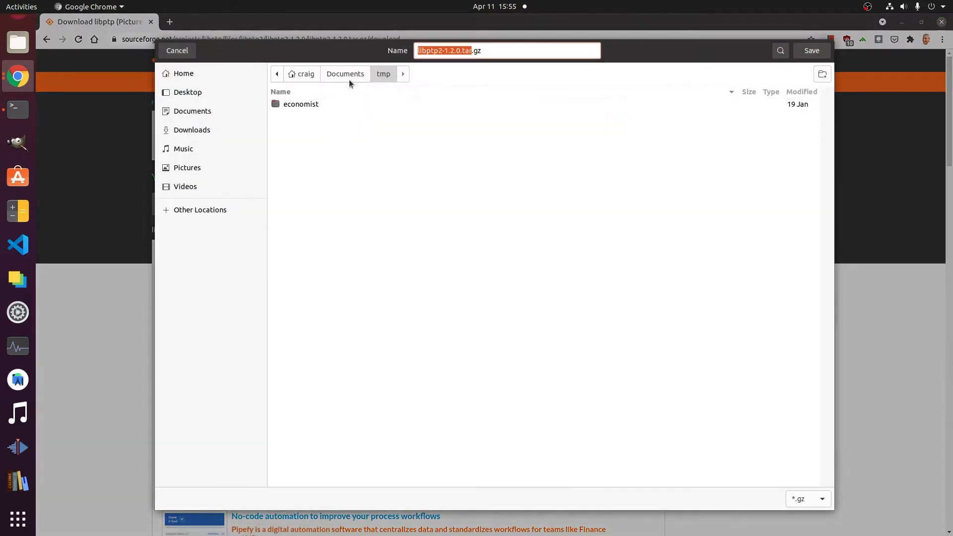
Save libptp2-1.2.0.tar.gz into Development/ricoh/libptp_tutorial and extract it there.
left_click(345, 73)
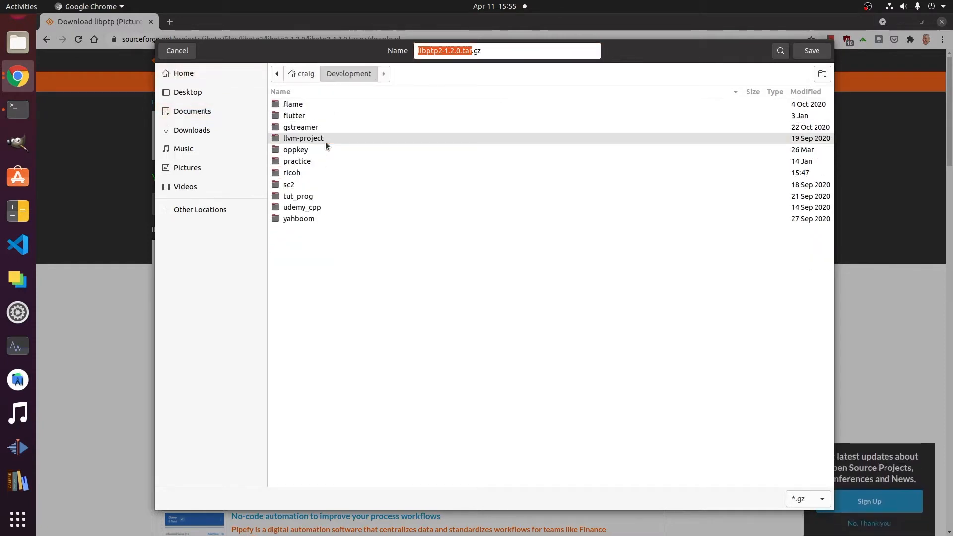
double_click(292, 173)
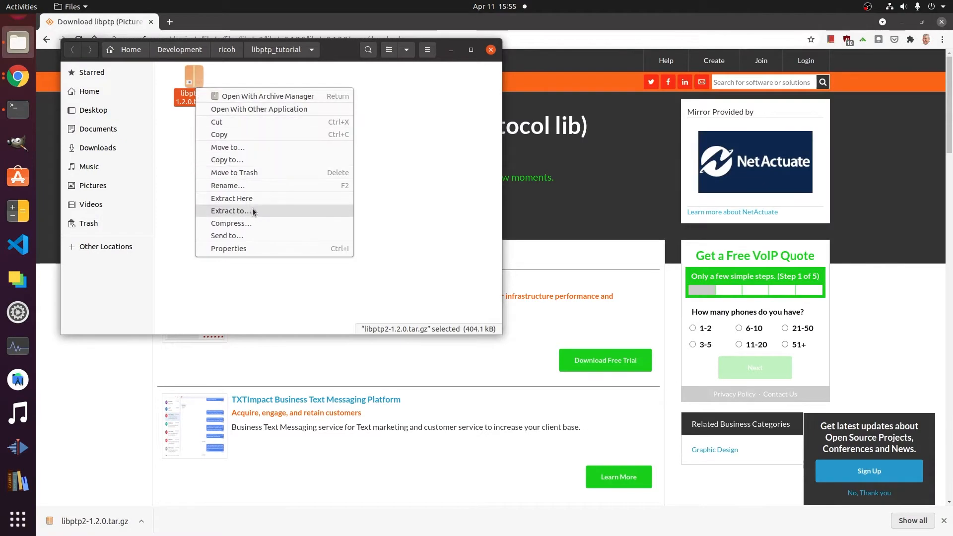
left_click(232, 198)
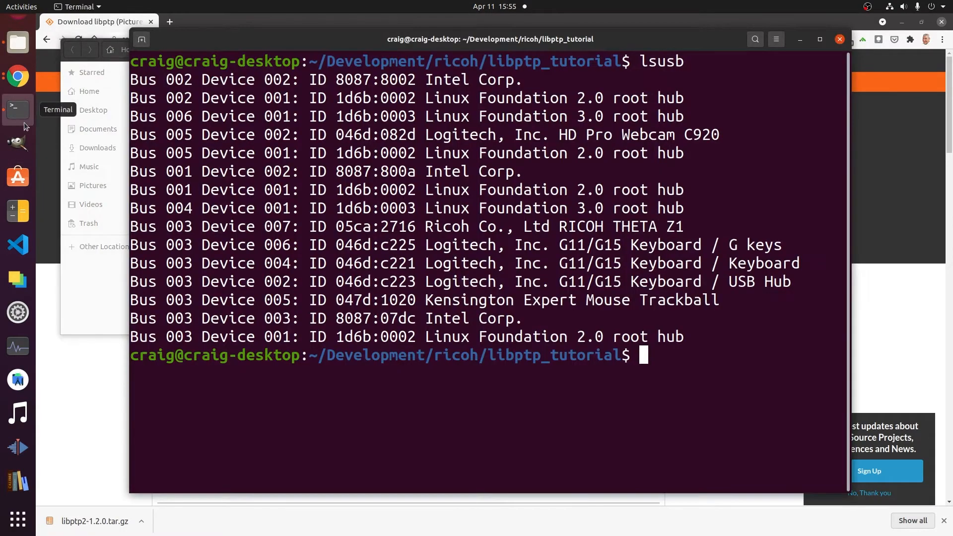
Install libusb-dev with apt, then list the folder showing the extracted libptp2-1.2.0.
type("s")
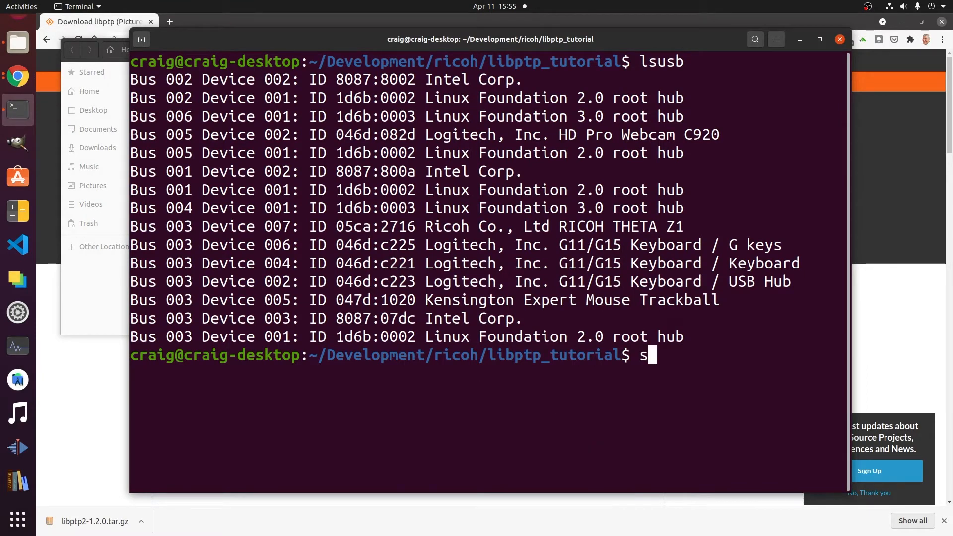
type("uo")
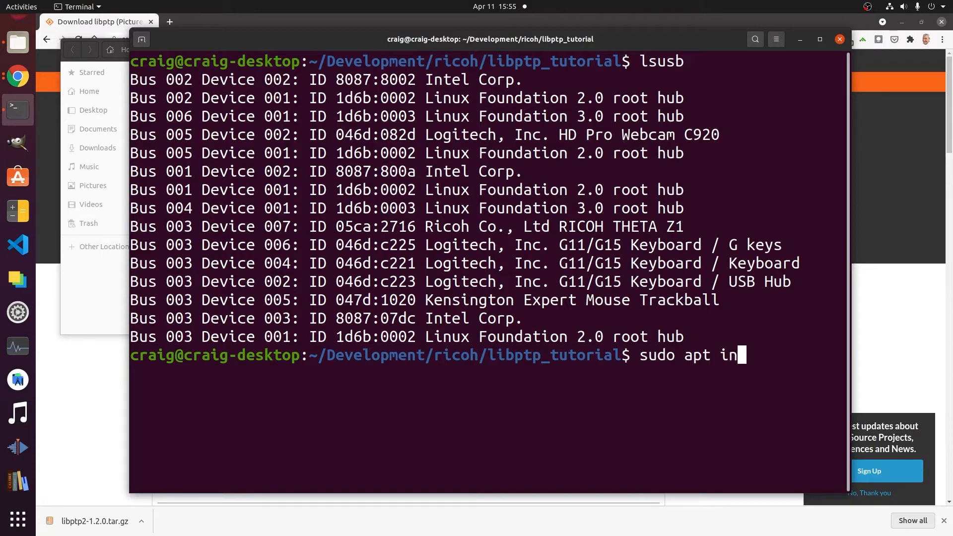
type("stall libusb-dev")
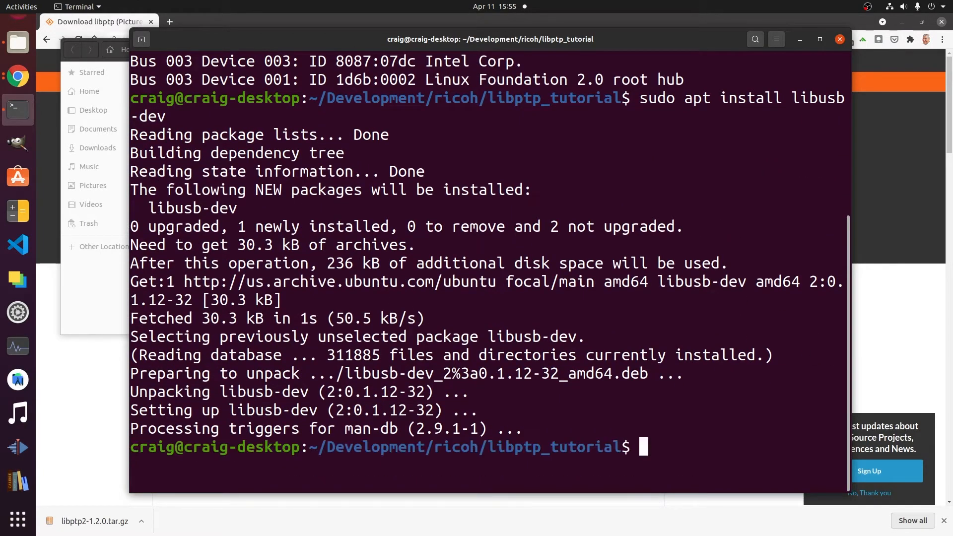
type("l")
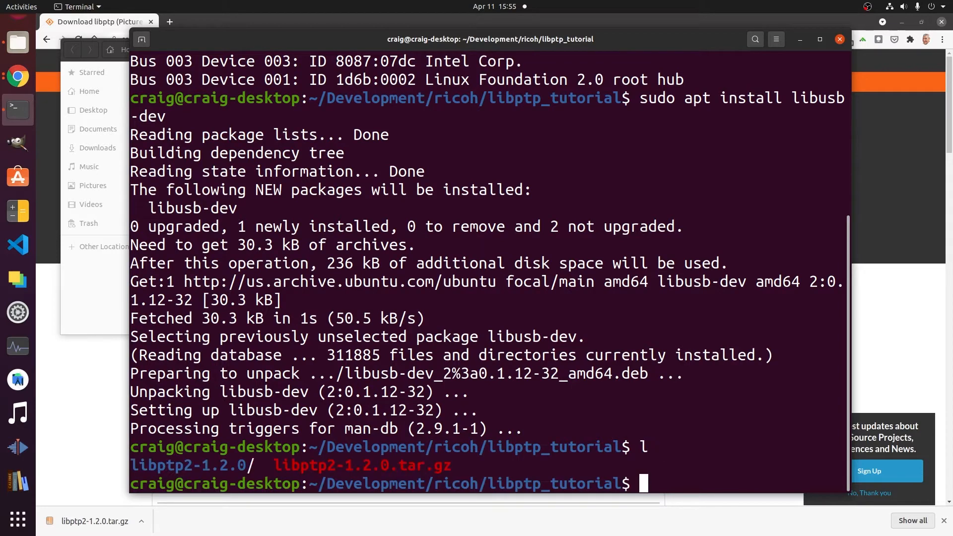
Build libptp2-1.2.0 with ./configure, make, and sudo make install.
type("cd libptp2-1.2.0/")
type("./co")
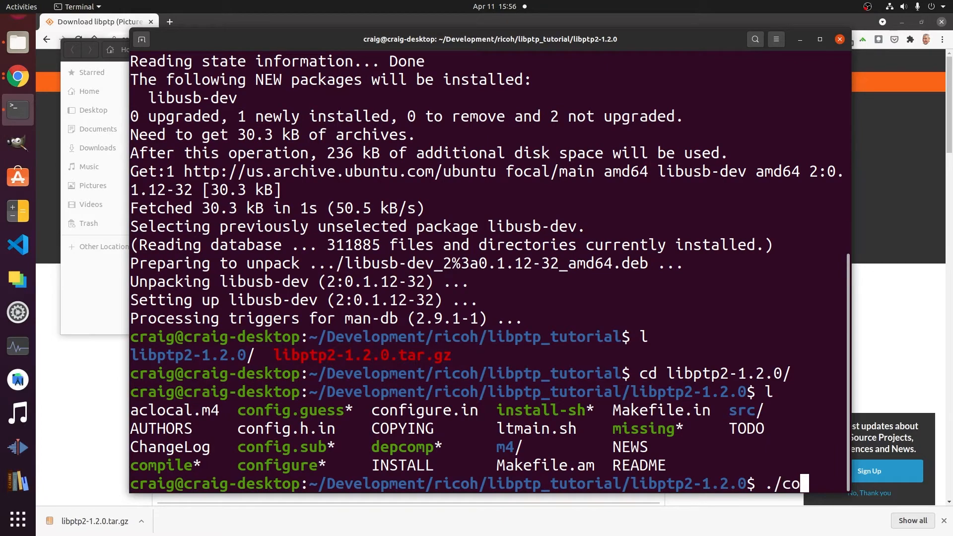
type("nfigure")
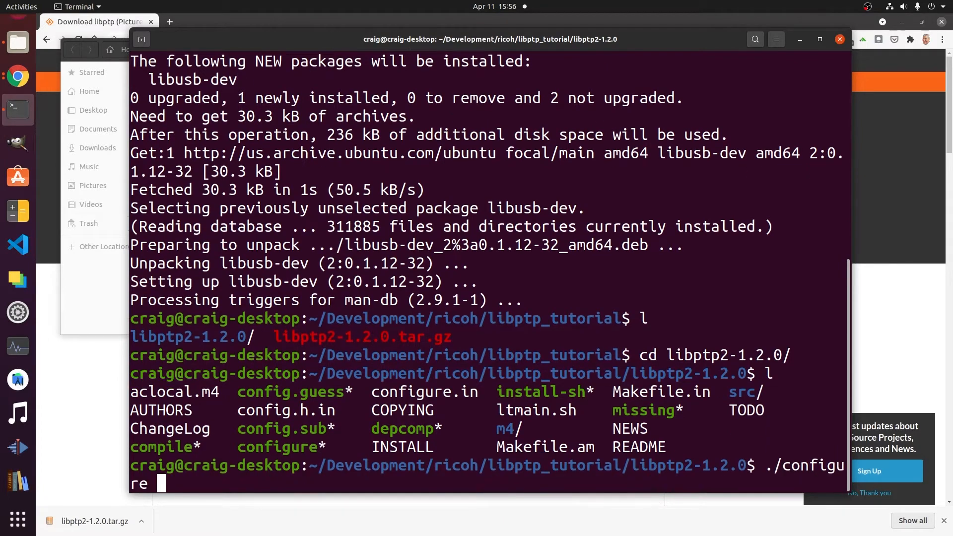
key("Return")
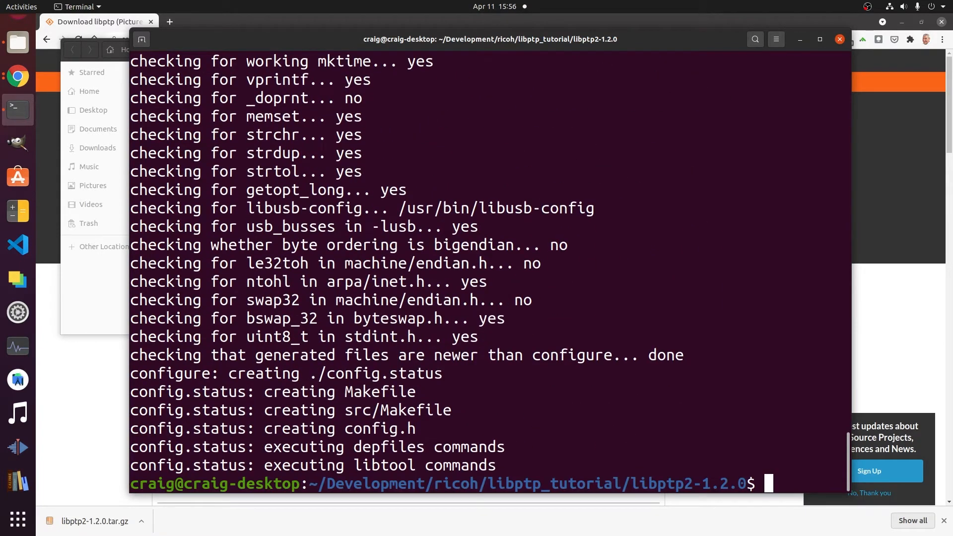
type("make")
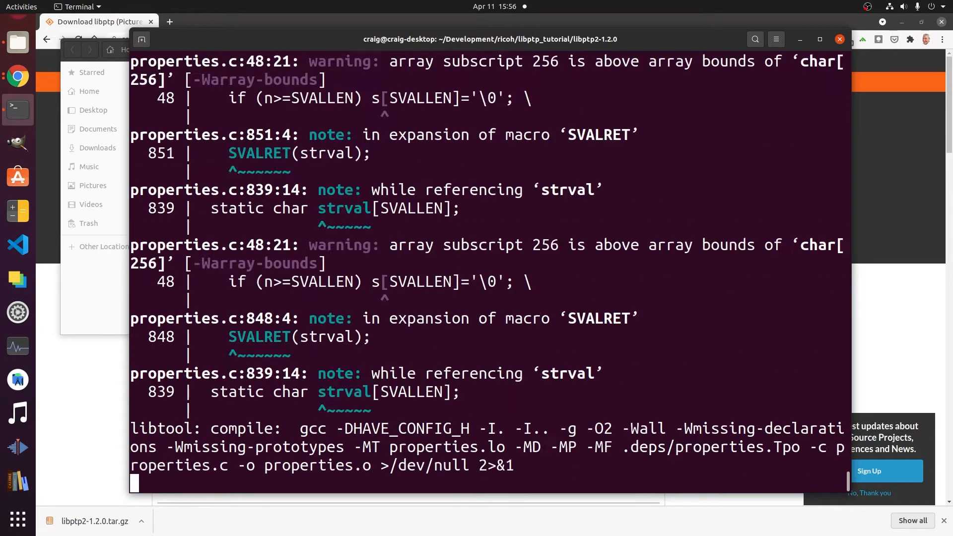
type("sudo")
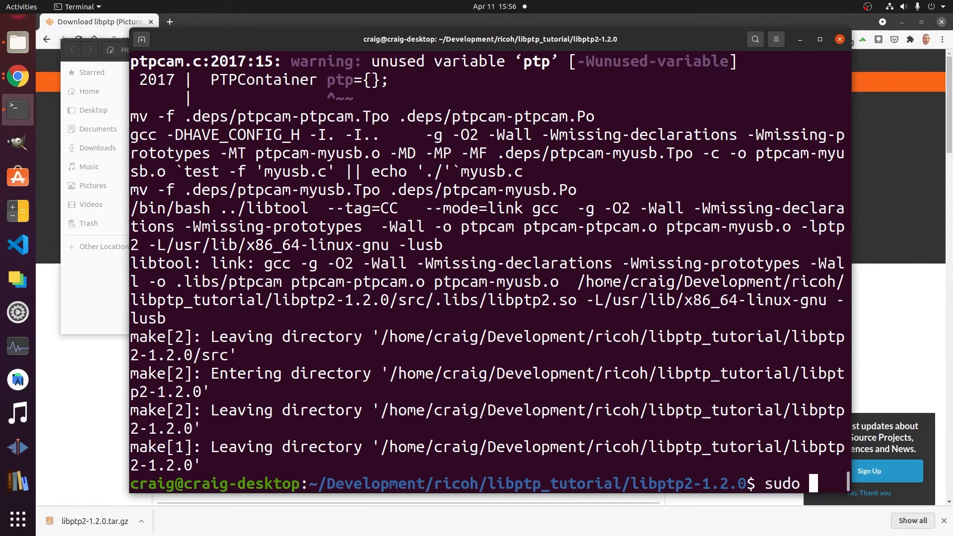
type("make install")
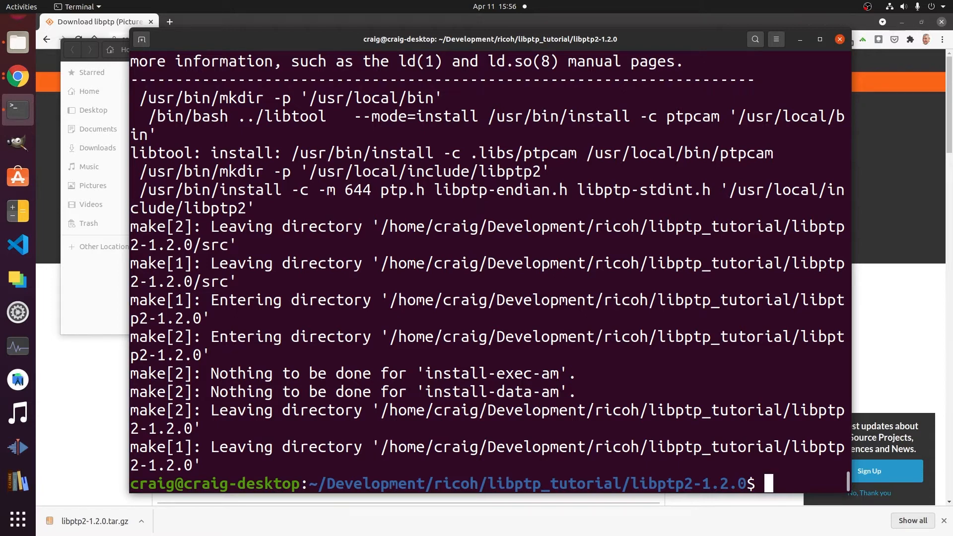
Run ptpcam --info for the THETA Z1 details, then ptpcam --capture.
type("ptpcam")
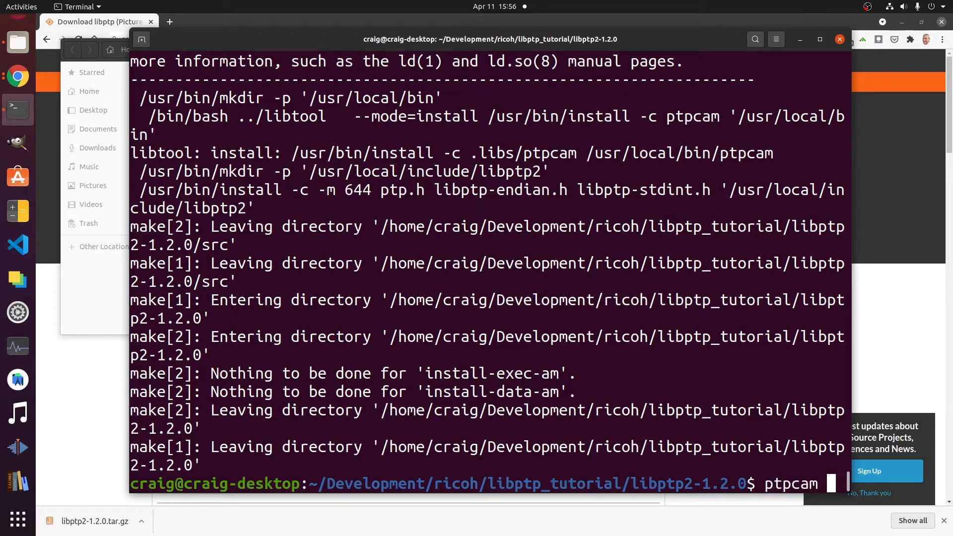
type("--info")
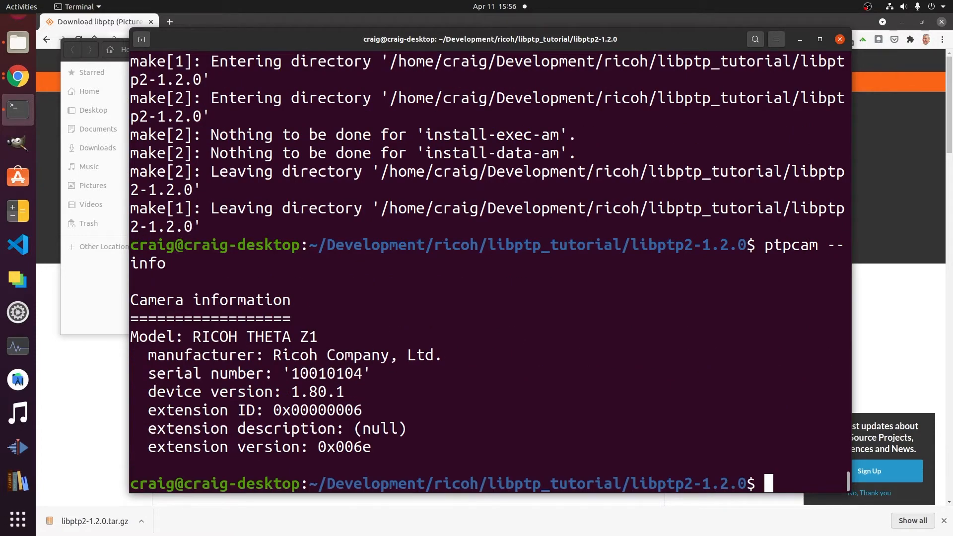
type("ptpcam")
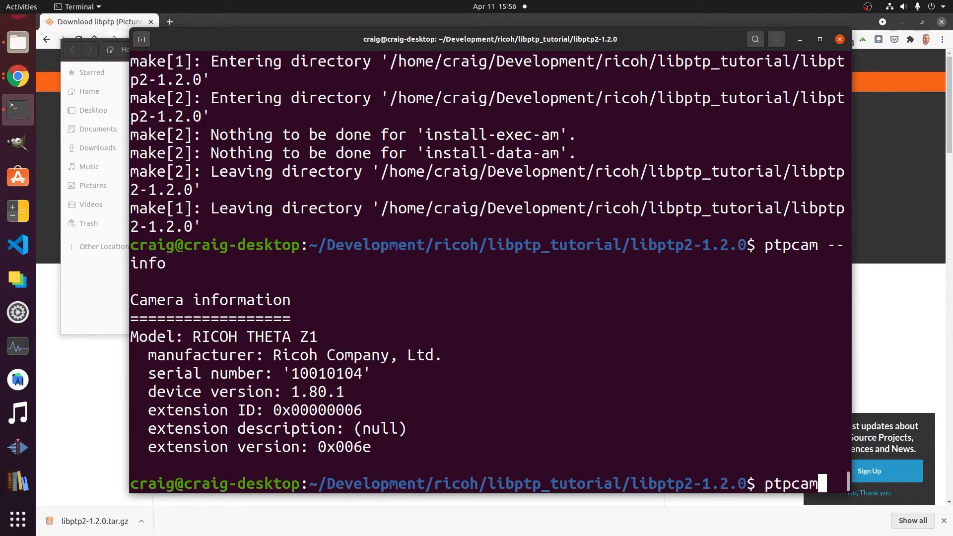
type("--cap")
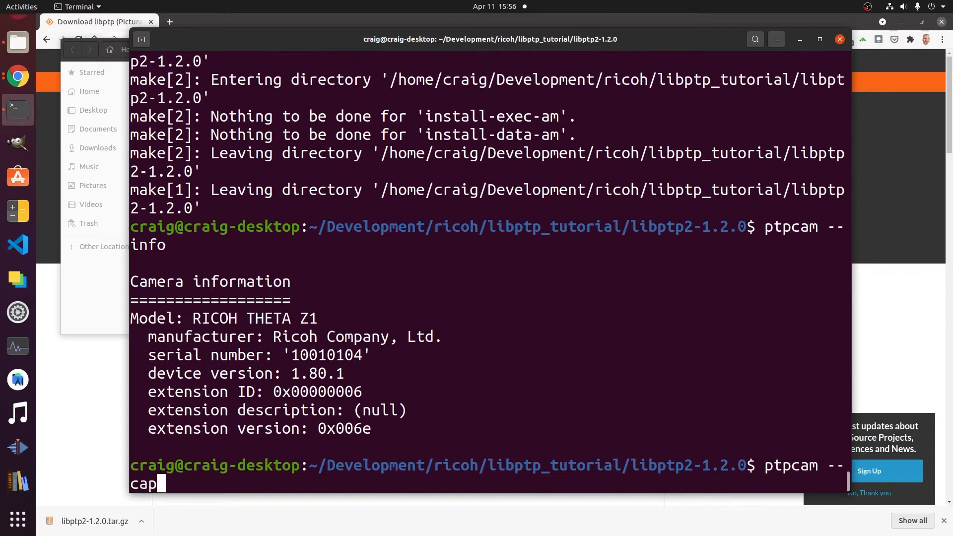
type("ture")
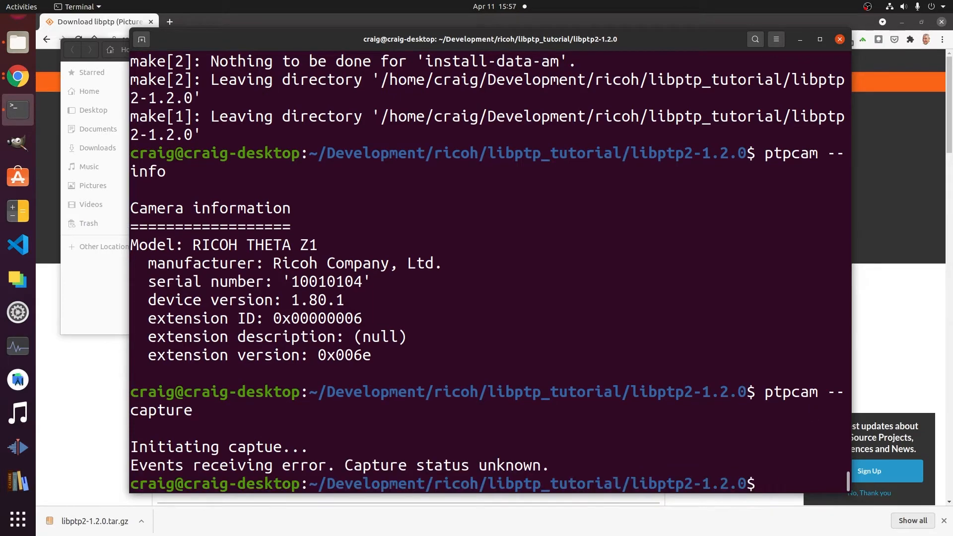
type("ptpcam --capture")
type("ptpcam -L")
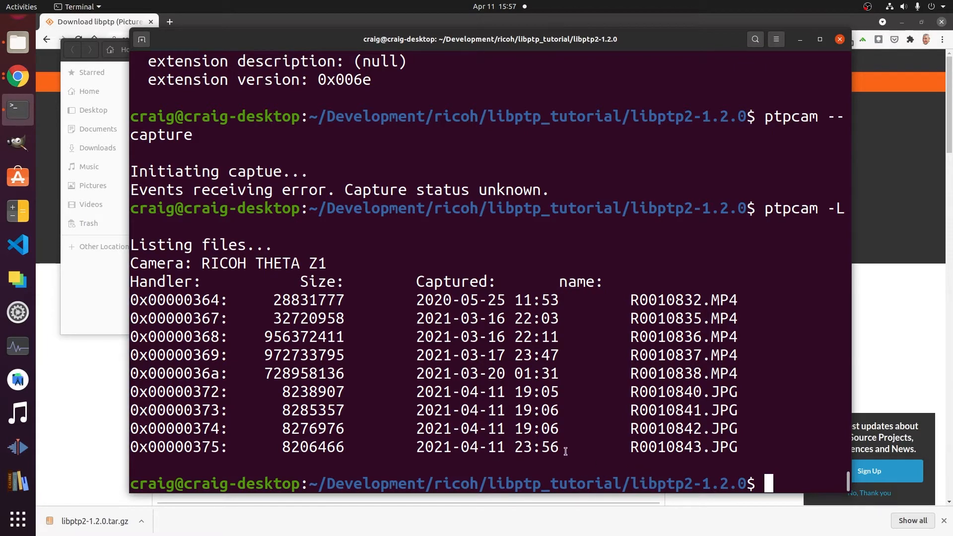
mouse_move(778, 459)
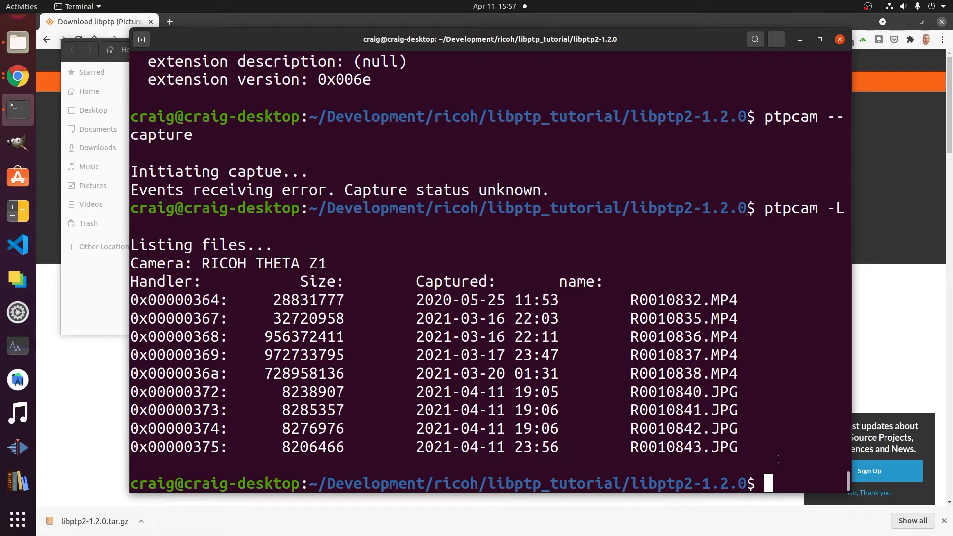
Download object 0x00000375 (R0010843.JPG) from the camera with ptpcam --get-file.
type("ptpcam -")
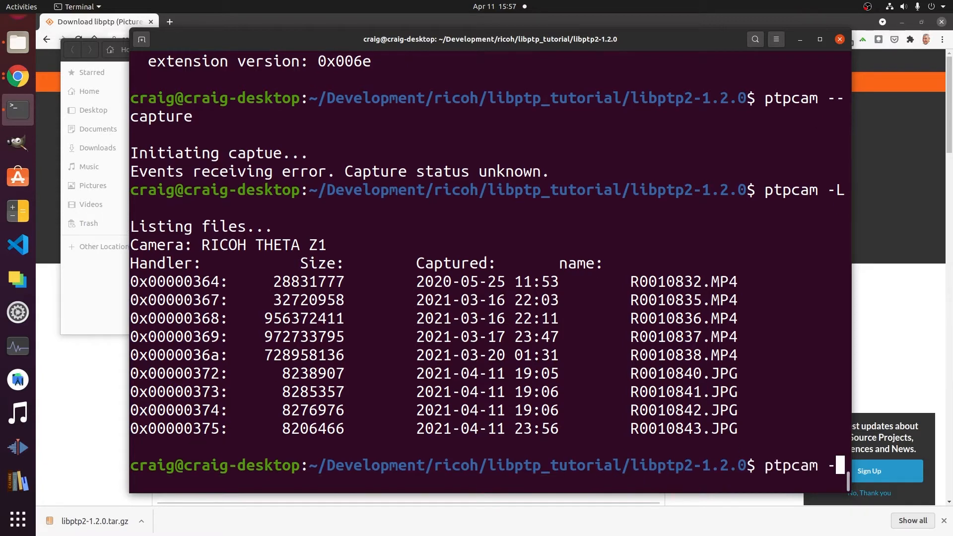
type("-get")
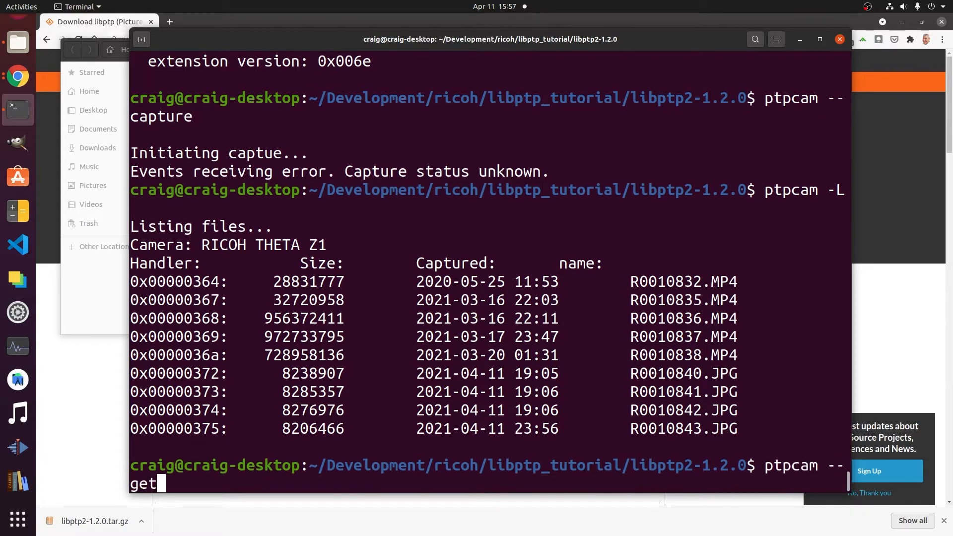
type("-file")
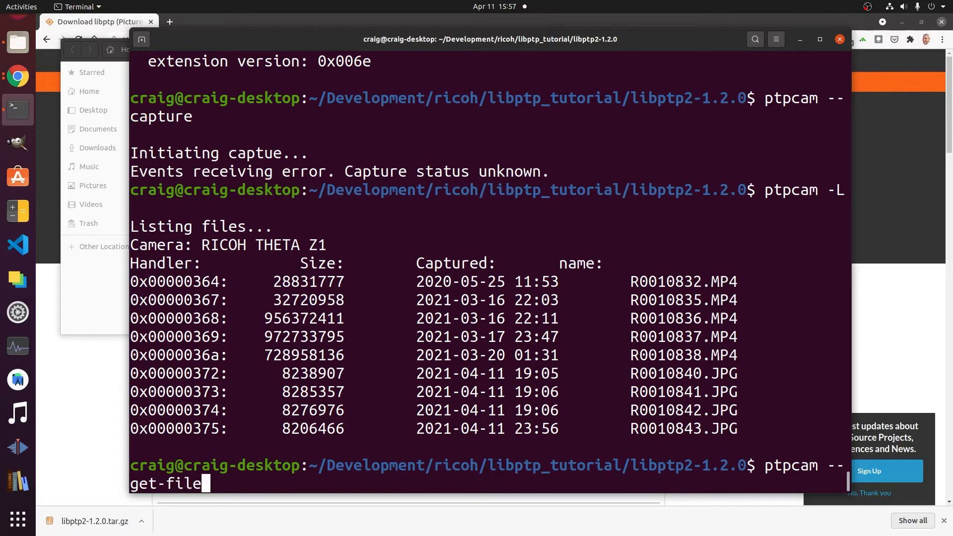
type("=")
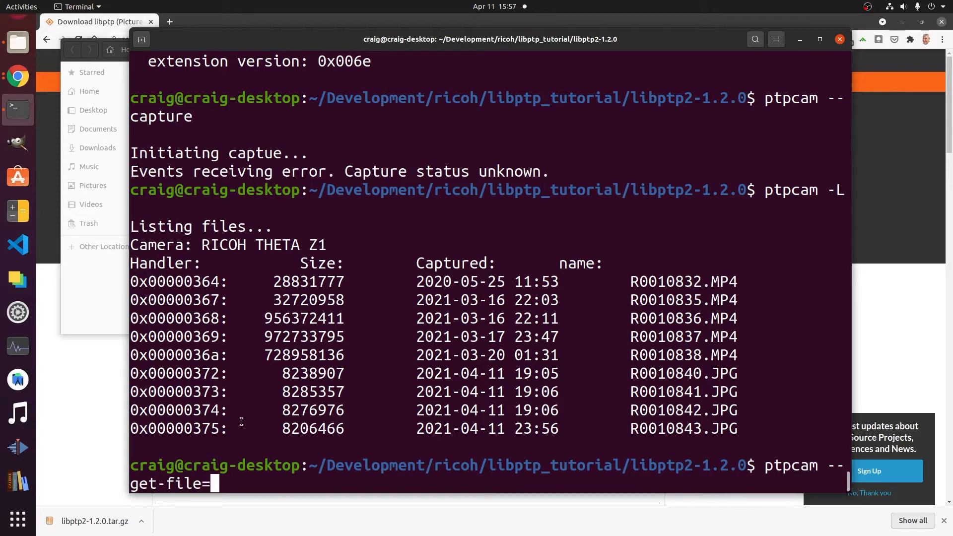
double_click(176, 429)
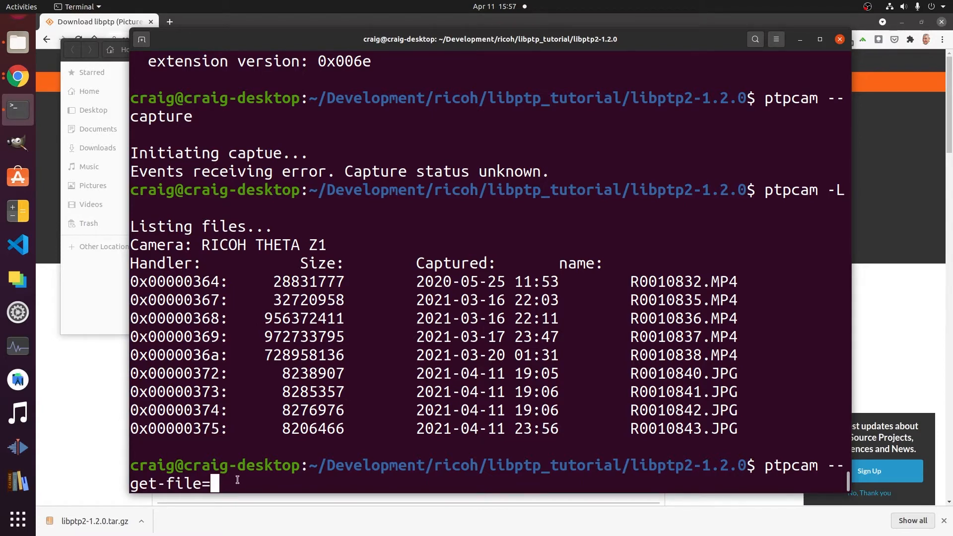
type("0x00000375")
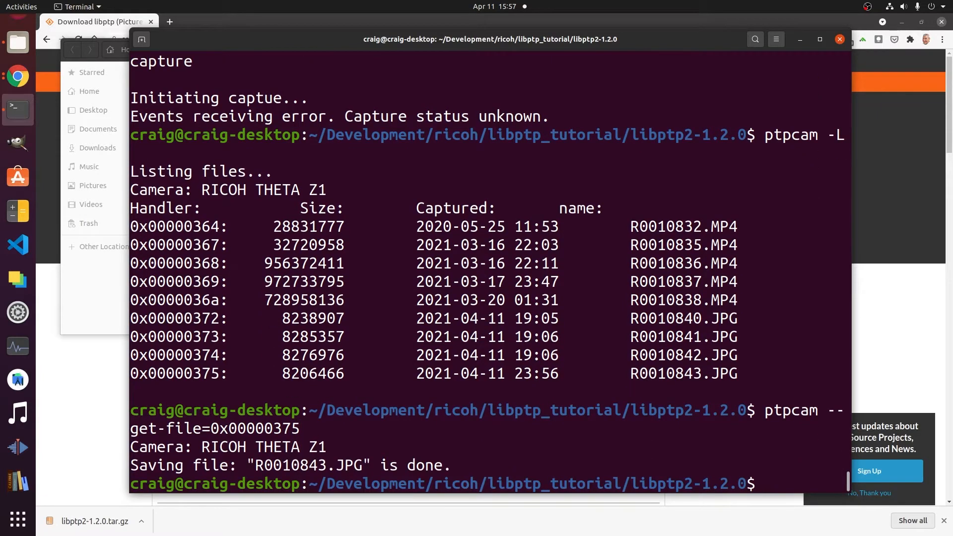
Move R0010843.JPG up into the parent libptp_tutorial folder.
type("ls")
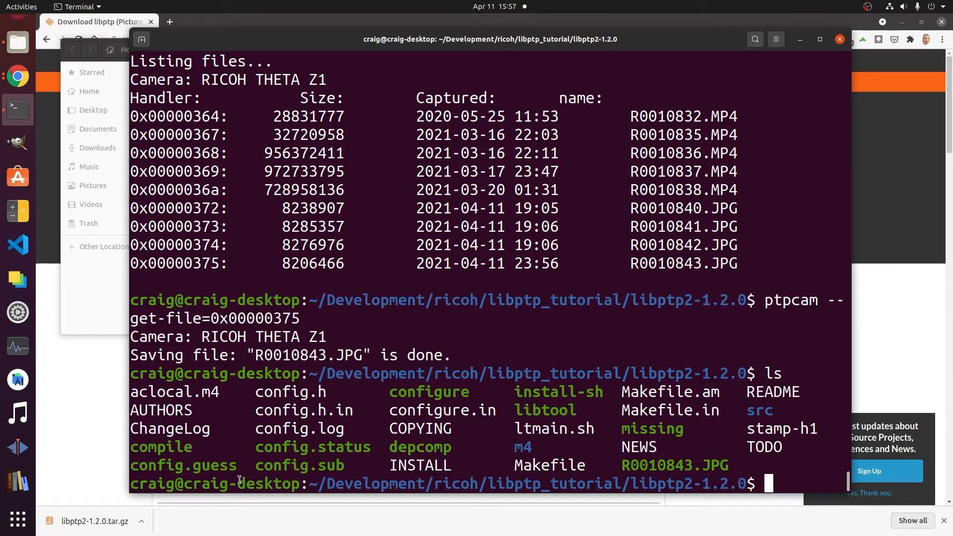
double_click(674, 465)
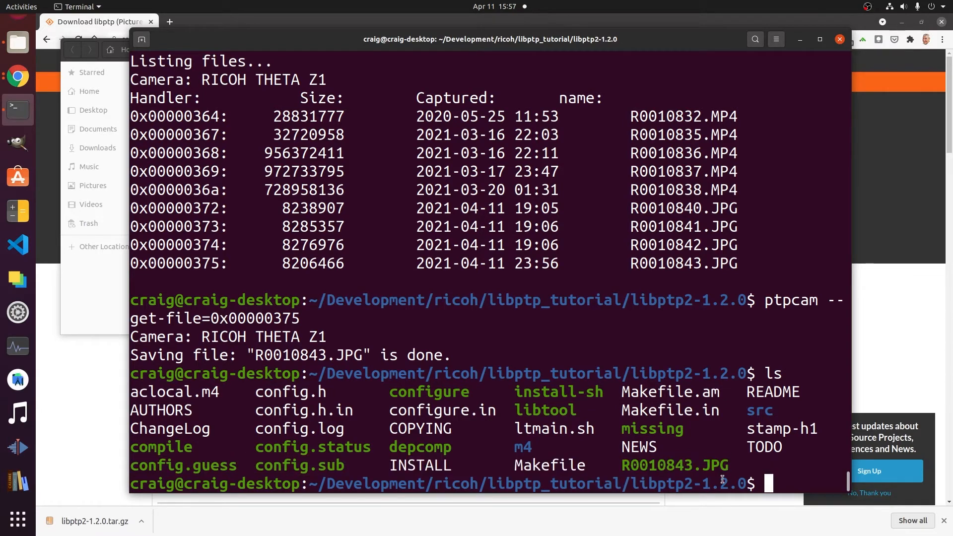
type("vm")
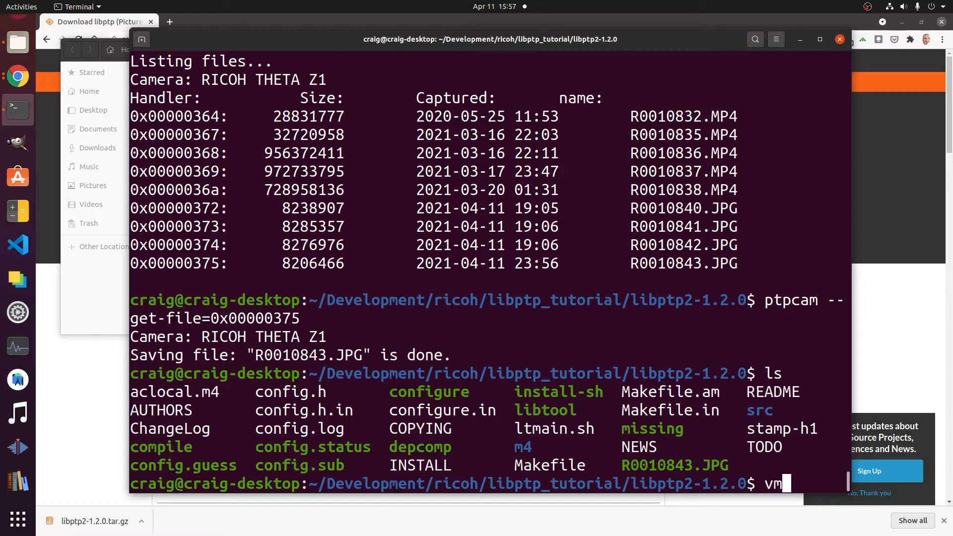
type("v")
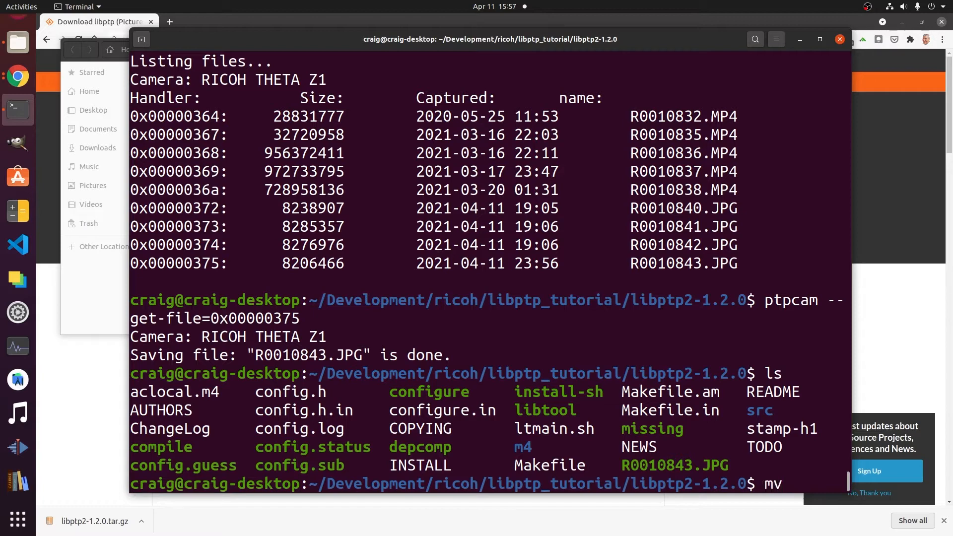
type("R0")
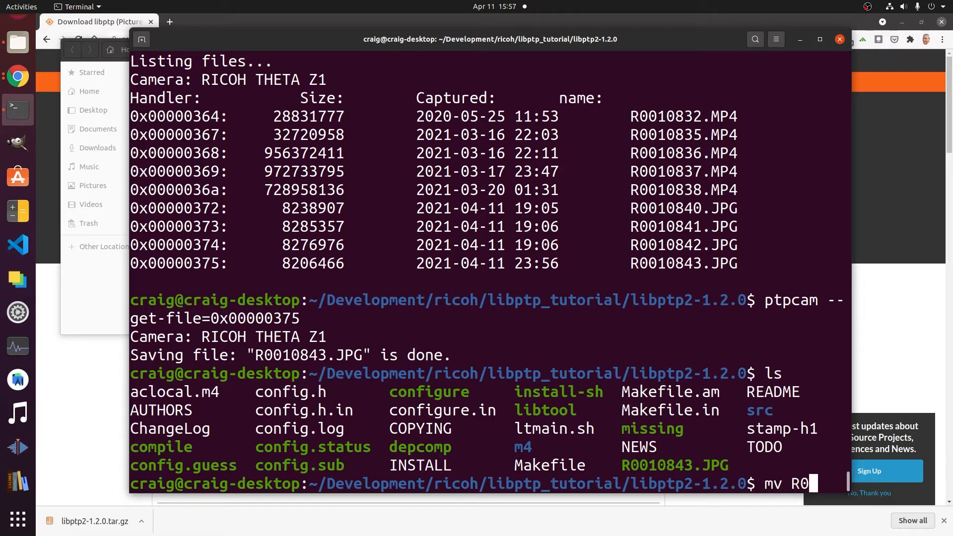
type("010843.JPG ../")
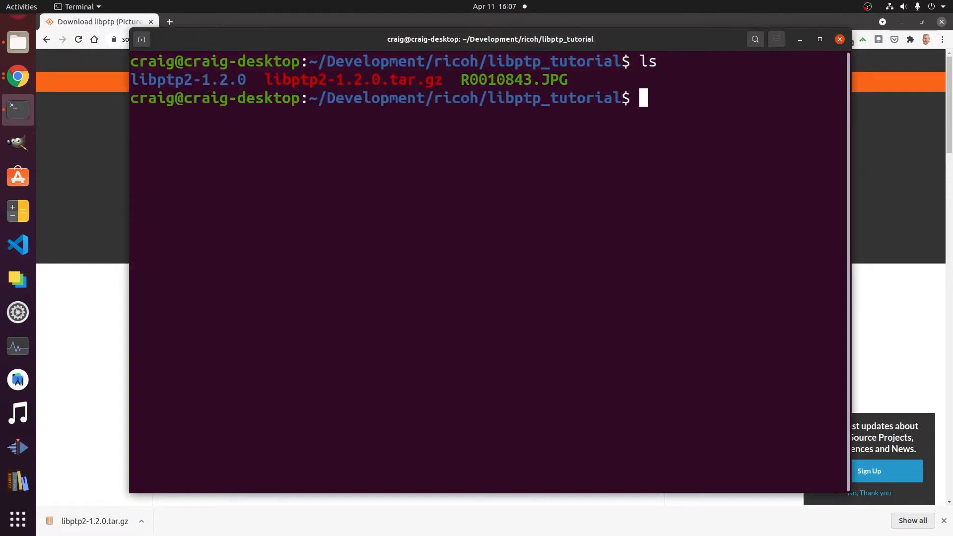
Launch fspviewer, load R0010843.JPG, and pan around the 360-degree room photo.
type("f")
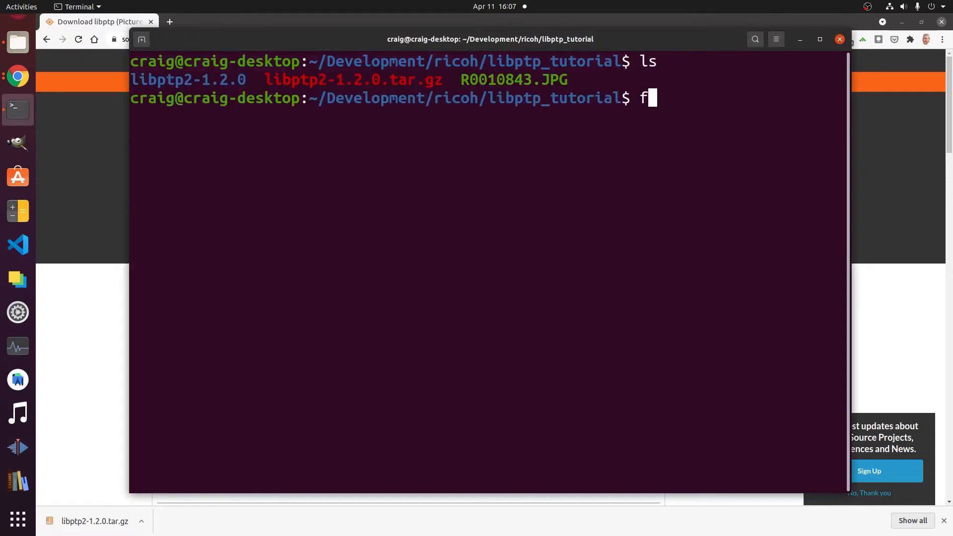
type("spviewer")
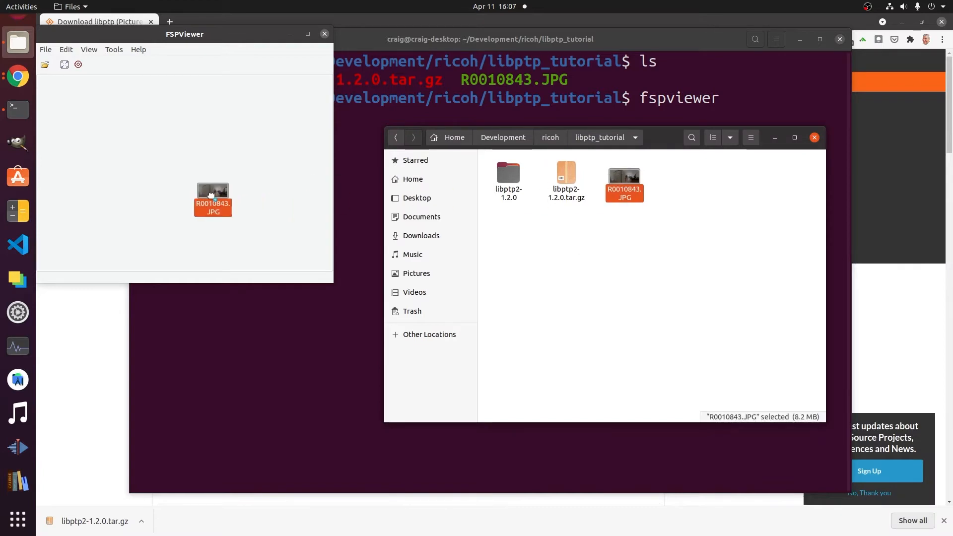
double_click(212, 200)
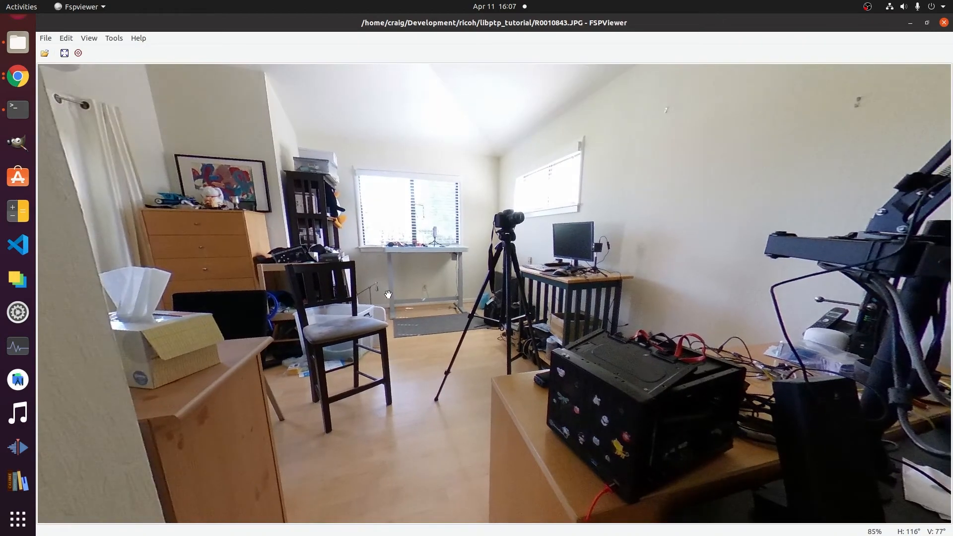
left_click_drag(388, 295, 450, 165)
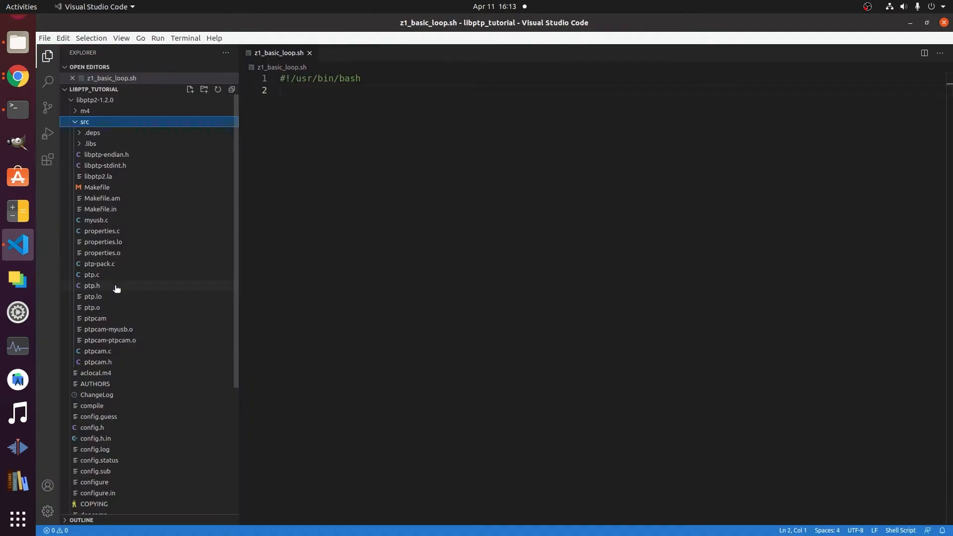
Change PTP_USB_INT_PACKET_LEN in ptp.h to 28 and open an integrated bash terminal.
double_click(91, 285)
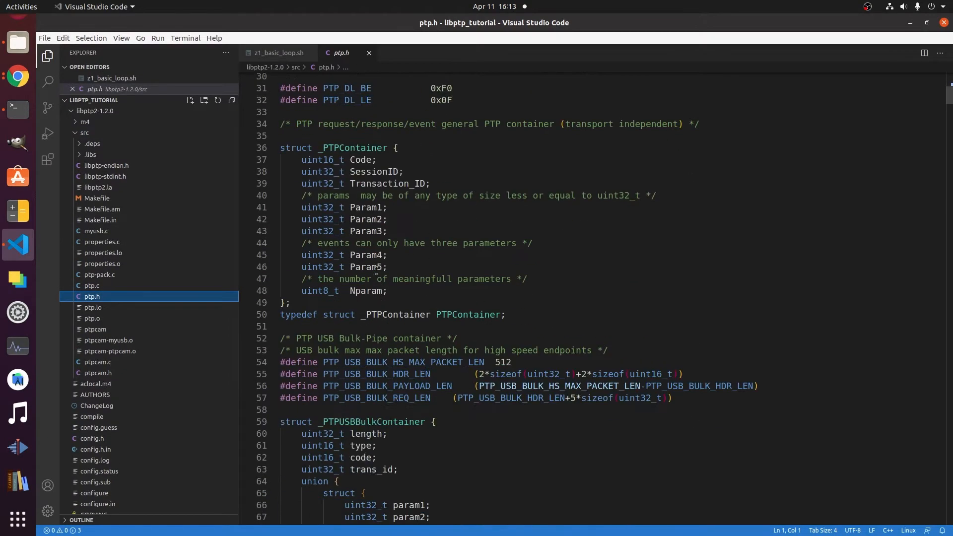
scroll("down", 3)
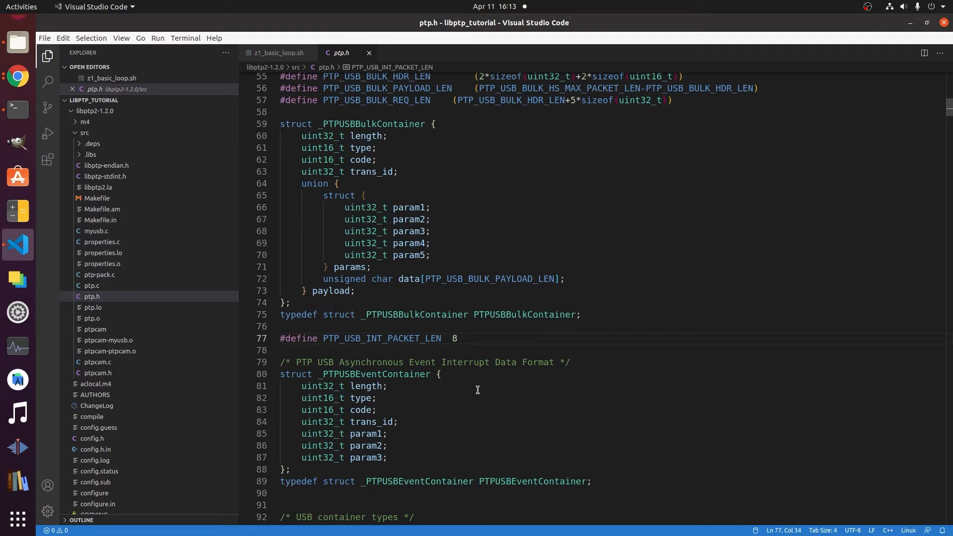
type("2")
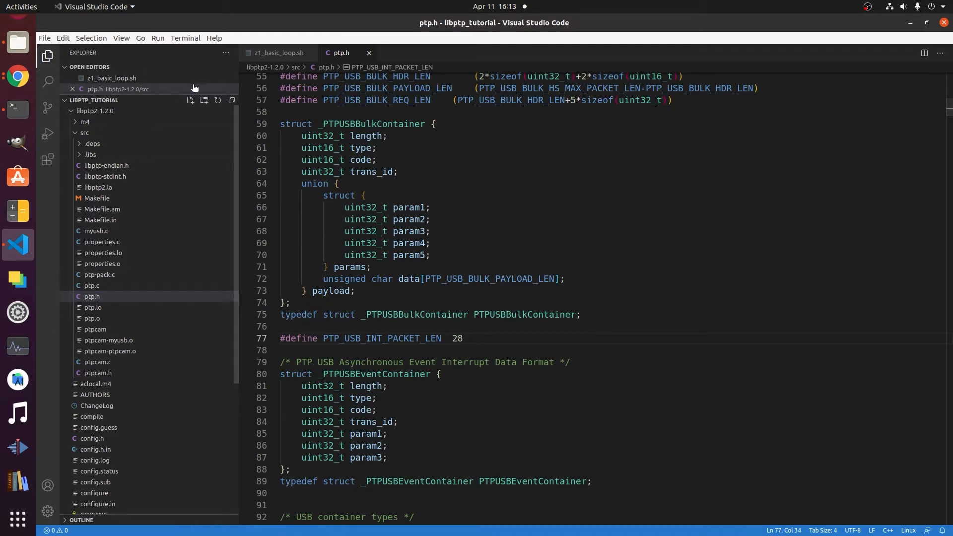
left_click(457, 339)
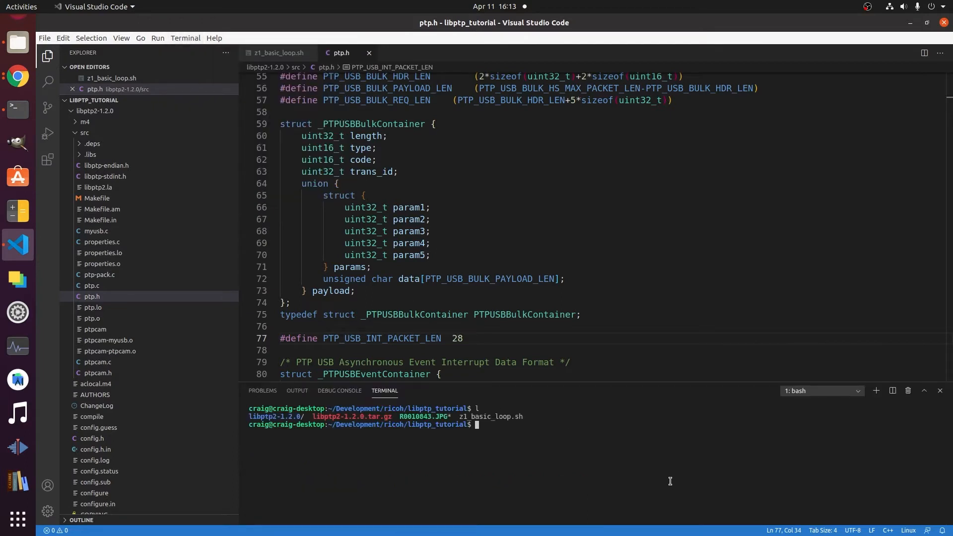
Rebuild libptp2-1.2.0 with make and sudo make install, then run ptpcam.
type("cd libptp2-1.2.0/")
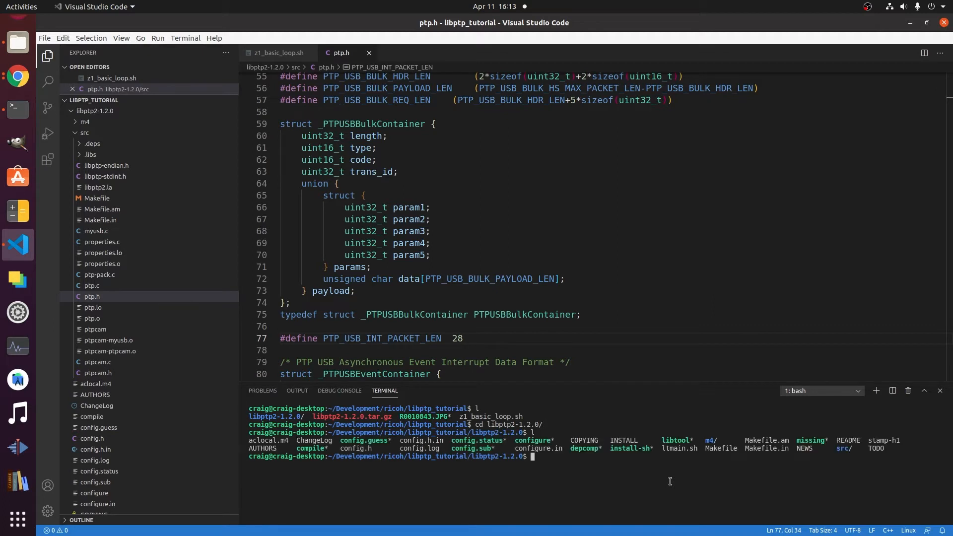
type("mak")
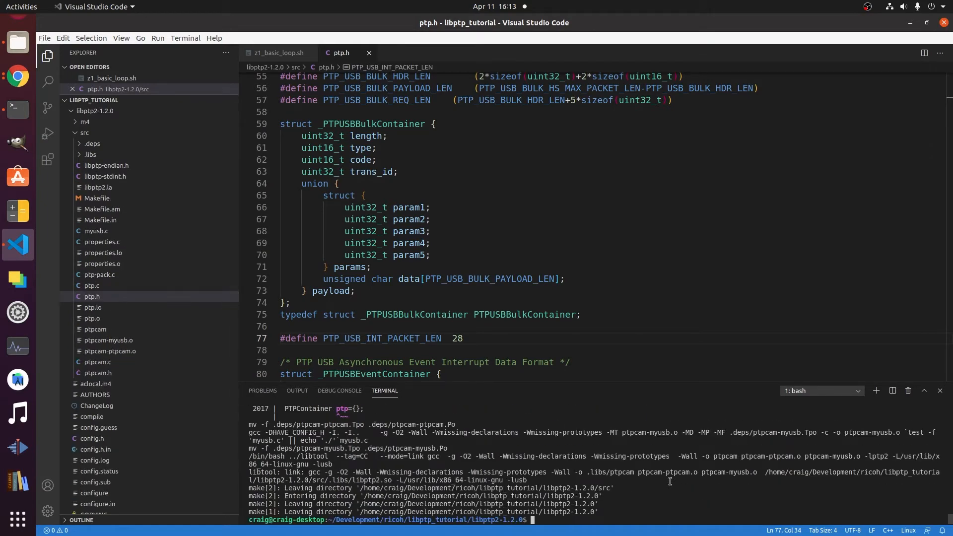
type("sudo make")
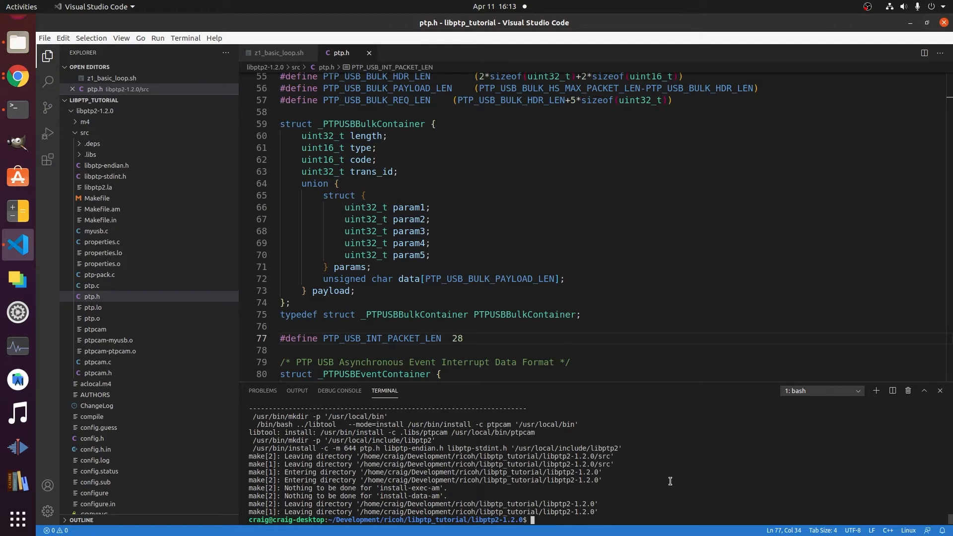
type("ptpcam")
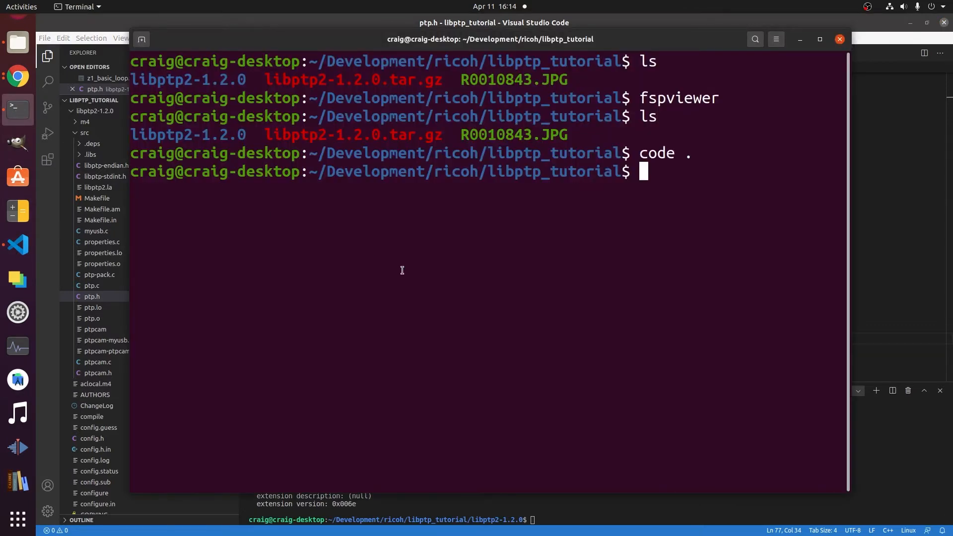
Run ptpcam --capture and confirm it succeeds, adding object 0x00000376.
type("pt")
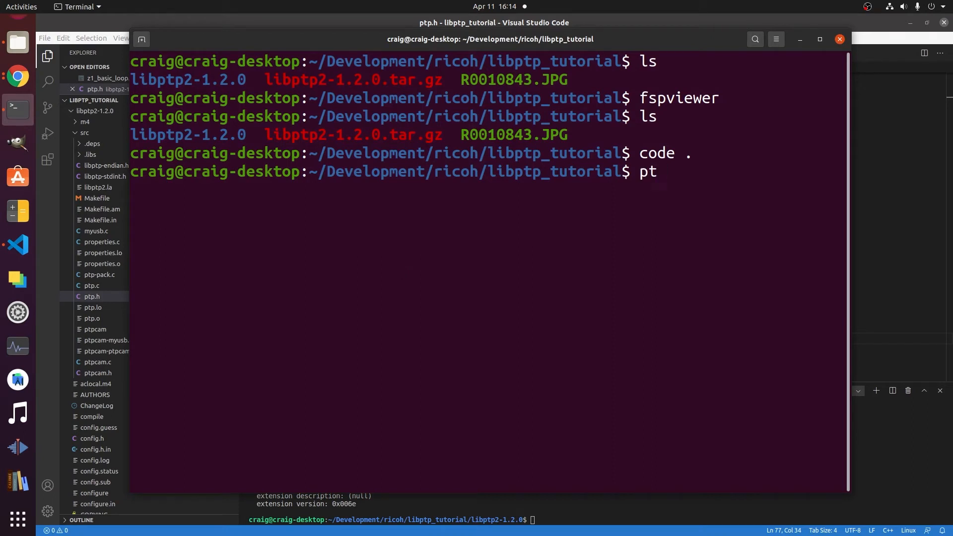
type("p")
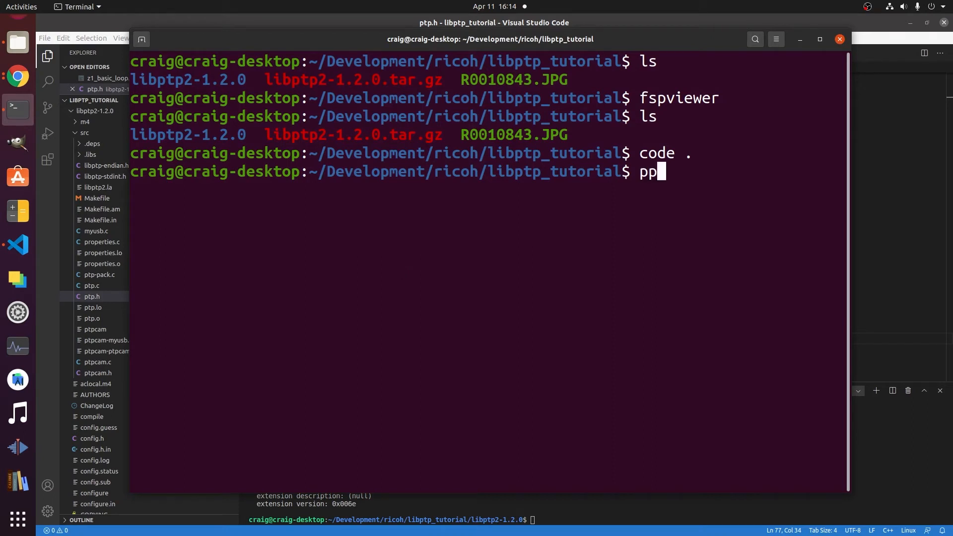
type("tpcam --a")
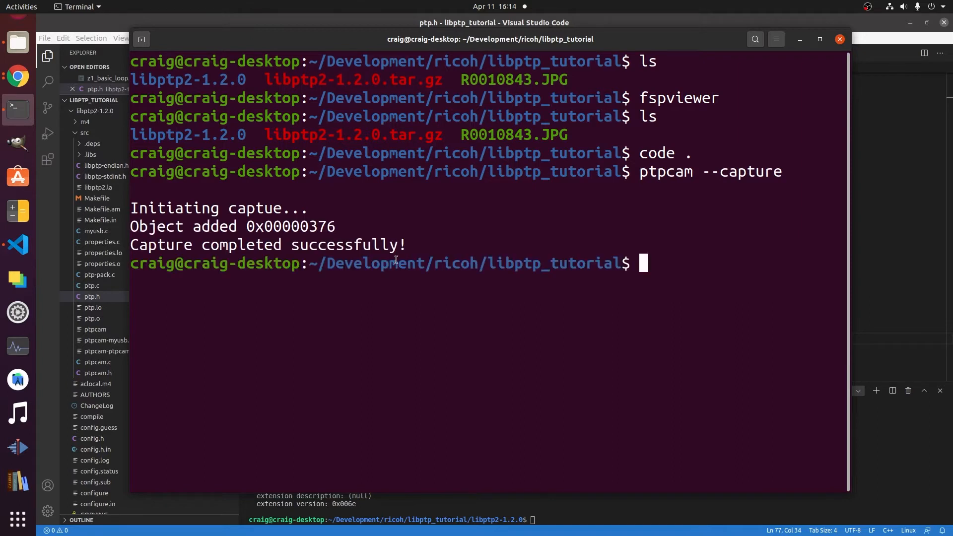
double_click(267, 244)
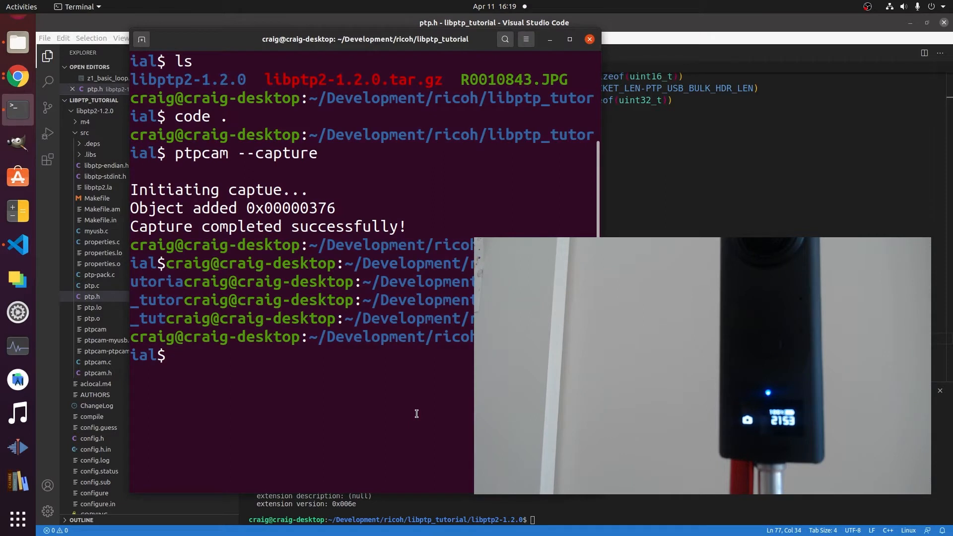
Run ptpcam --show-property=0x5013 to read the Still Capture Mode, which reports Normal.
type("p")
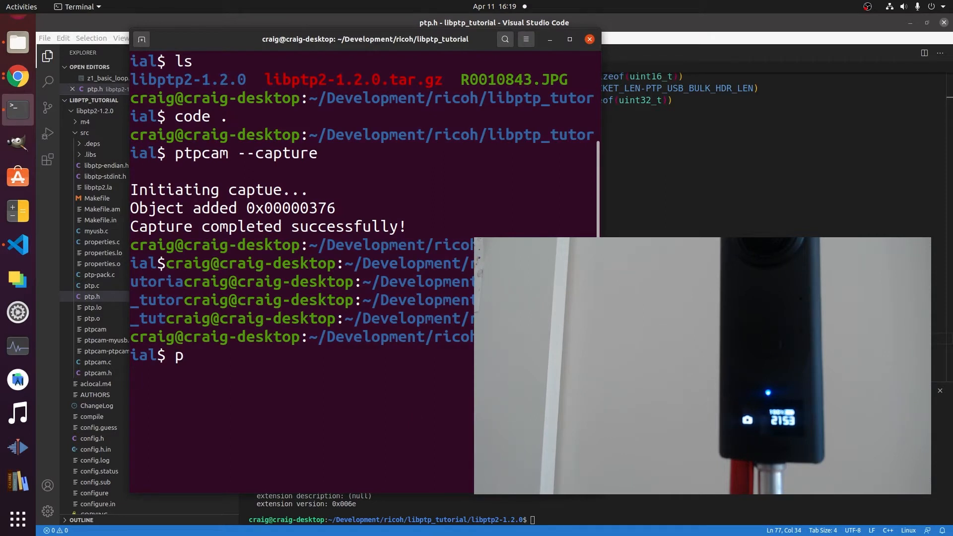
type("tp")
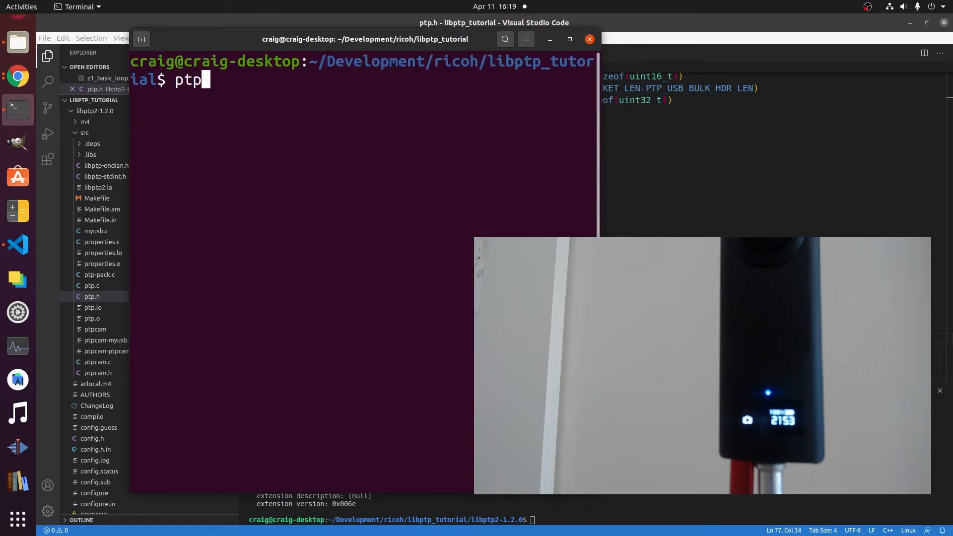
key("BackSpace")
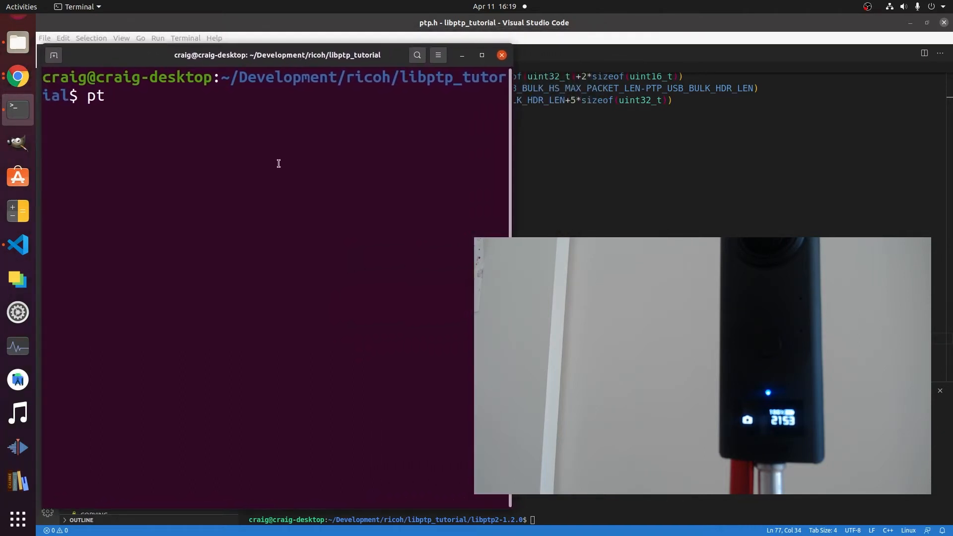
type("pcam")
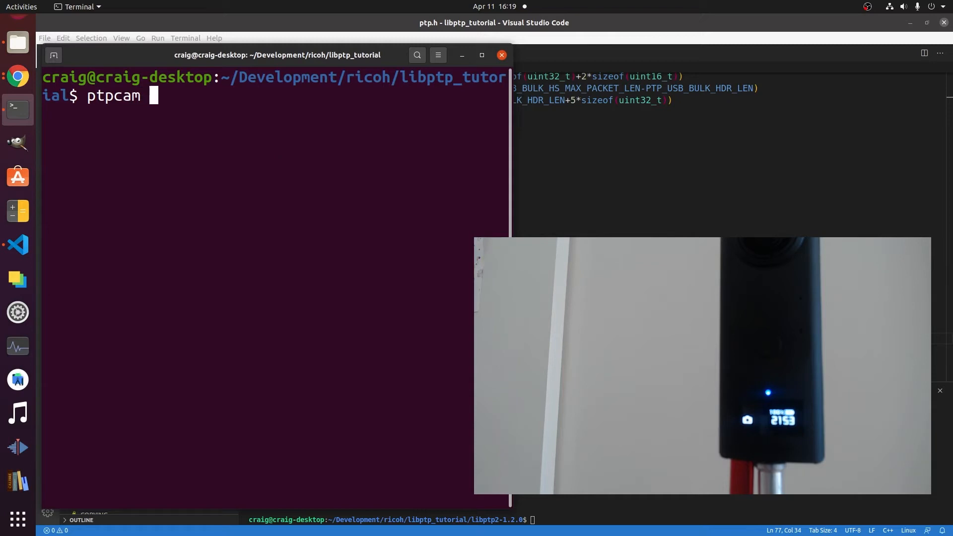
type("--sh")
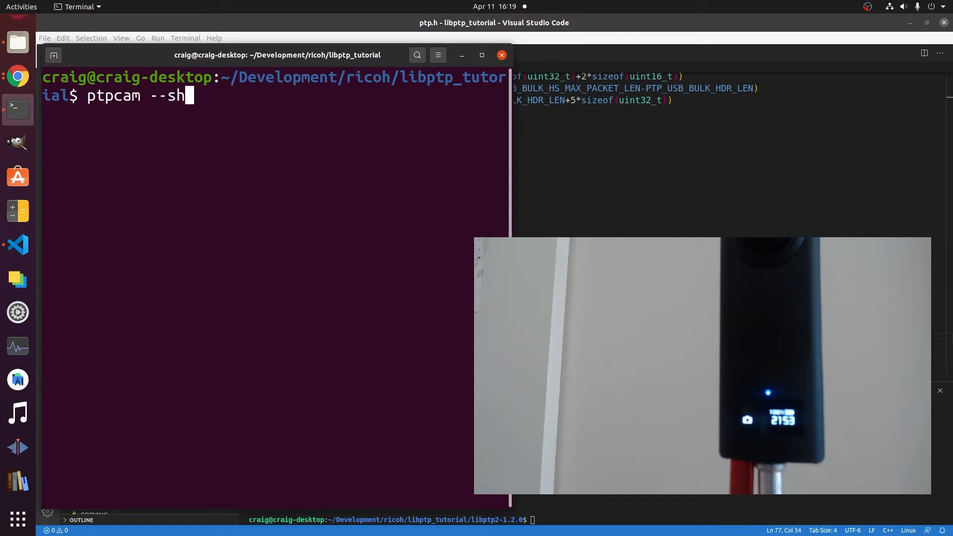
type("ow-prop")
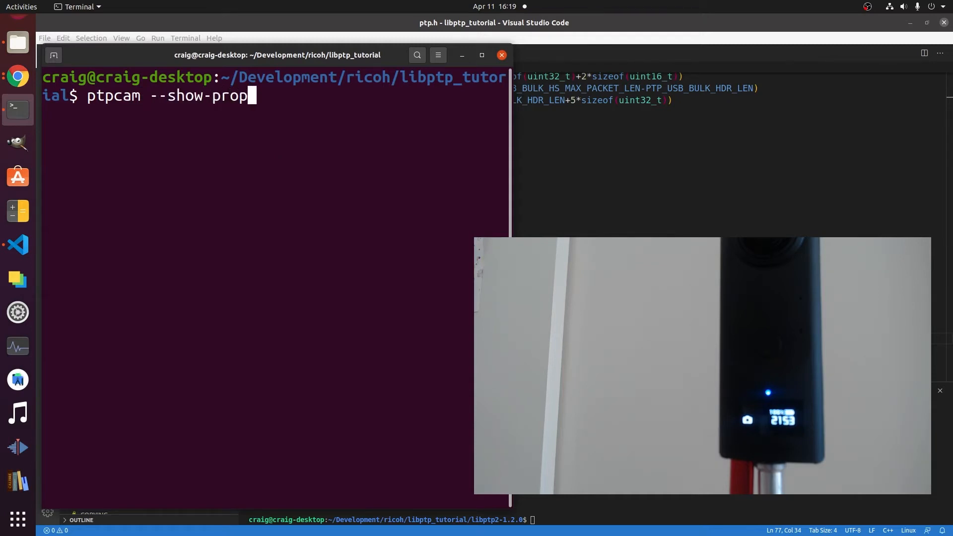
type("erty")
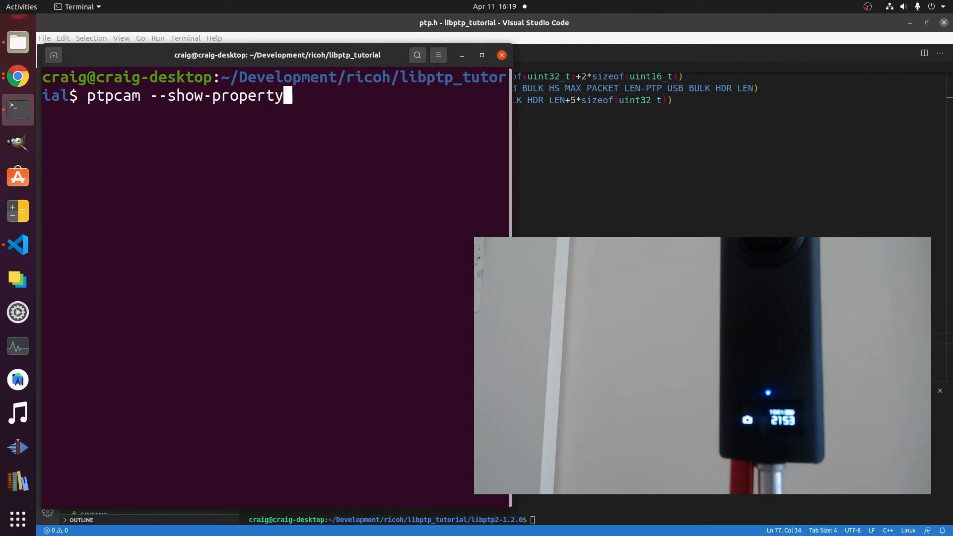
type("=x")
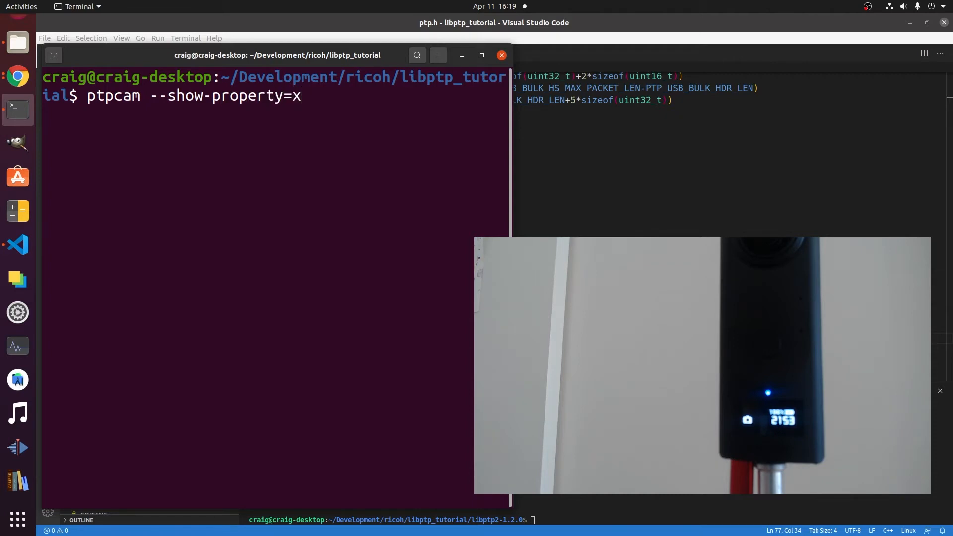
type("0")
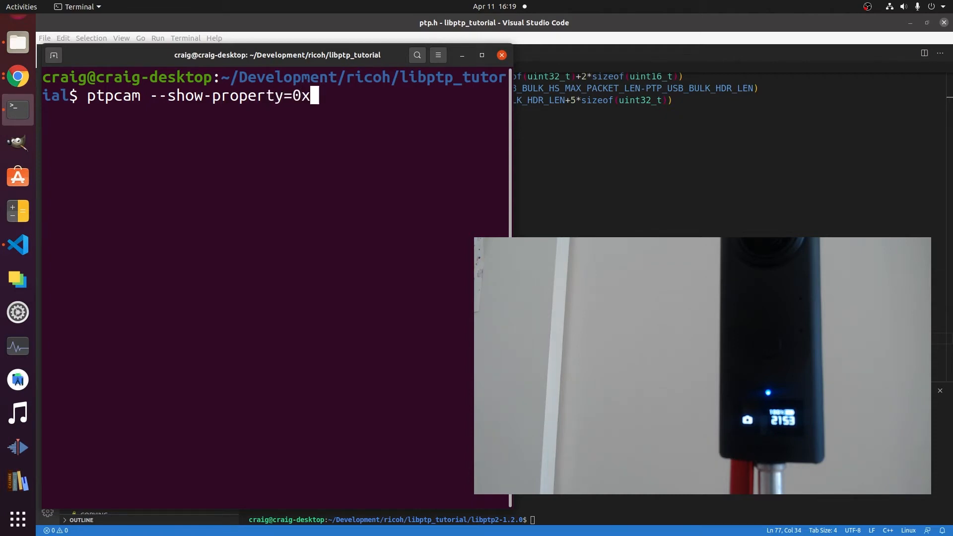
type("5013")
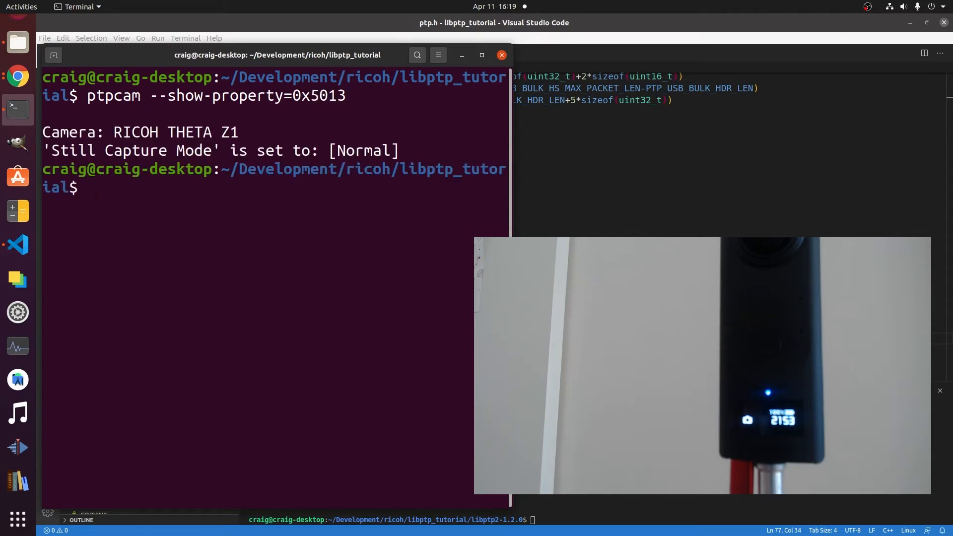
type("ptpcam --show-property=0x5013")
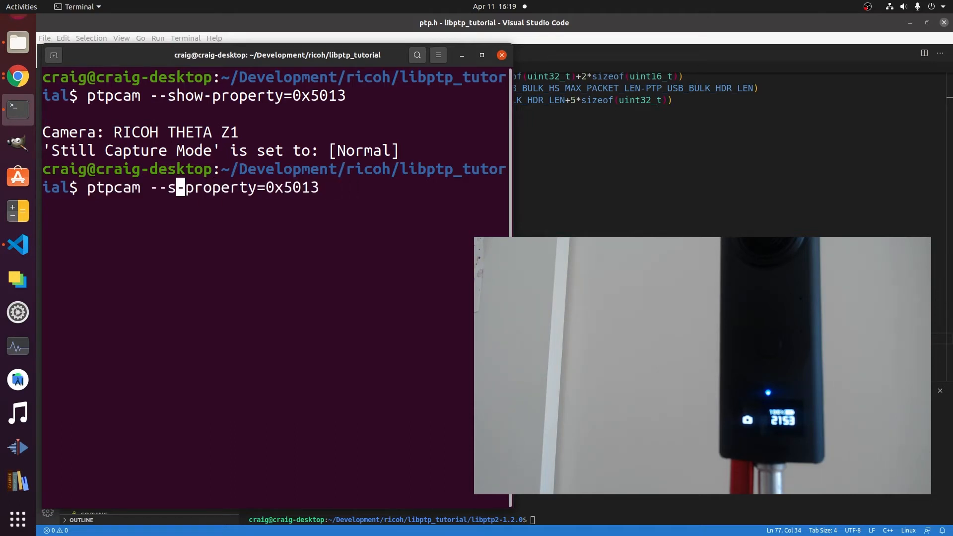
Run ptpcam --set-property=0x5013 --val=0x8005 and bring the terminal back to the front.
type("et-propert")
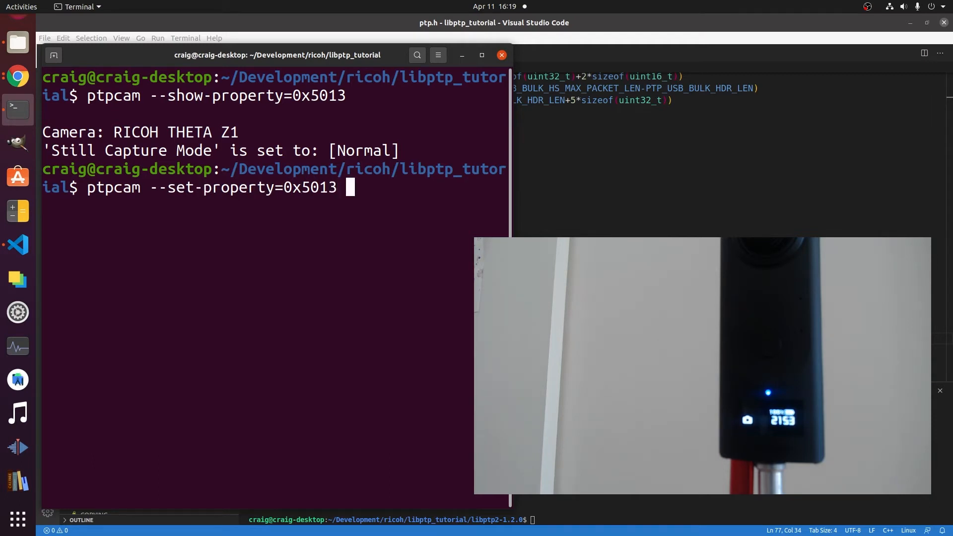
type("-val=")
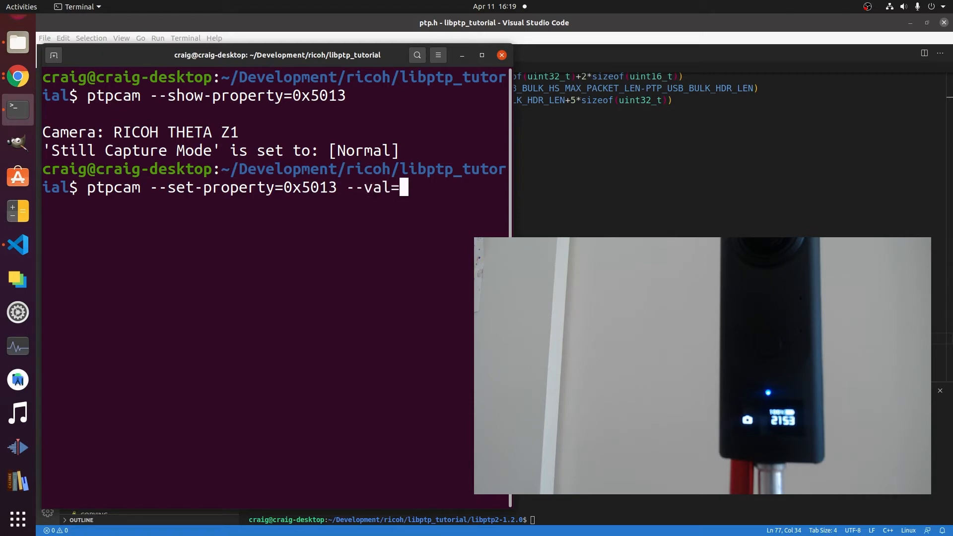
type("0x8005")
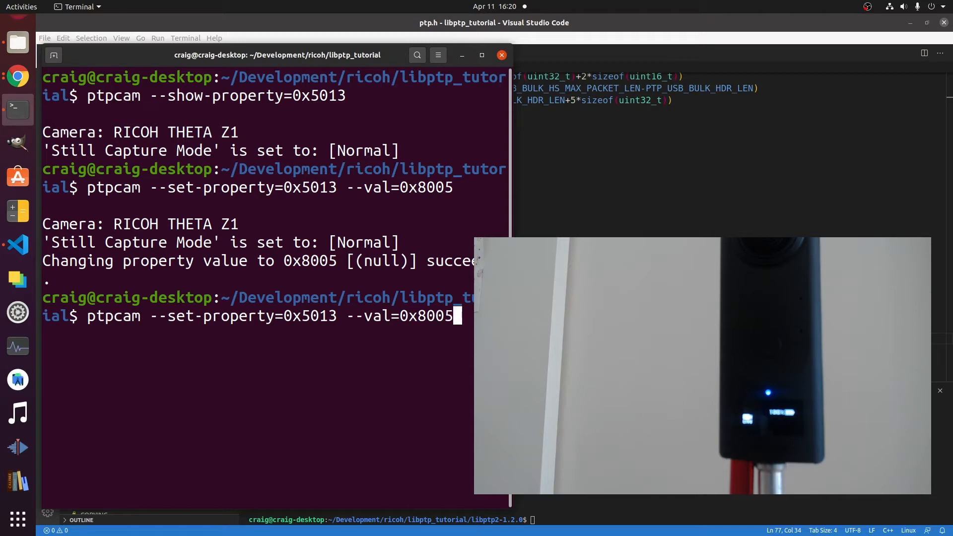
key("BackSpace")
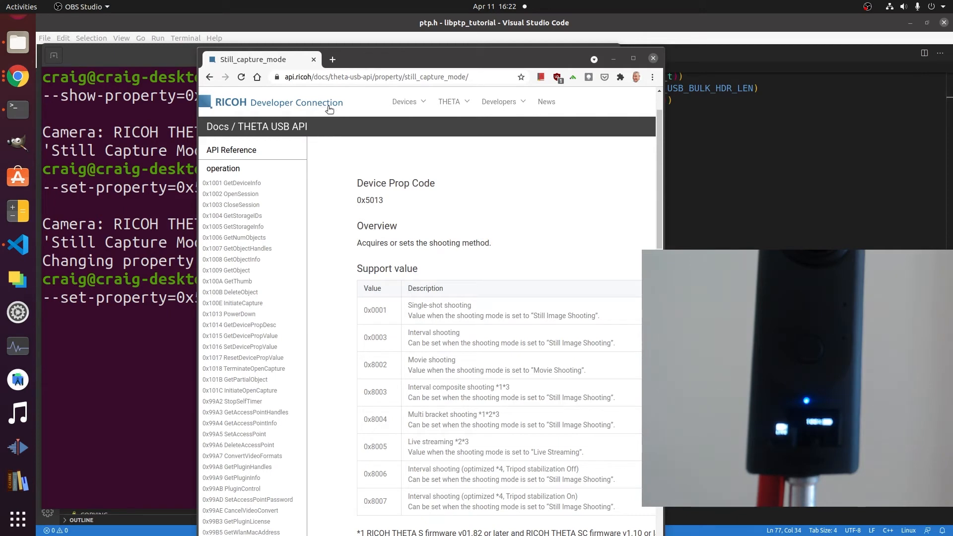
mouse_move(377, 352)
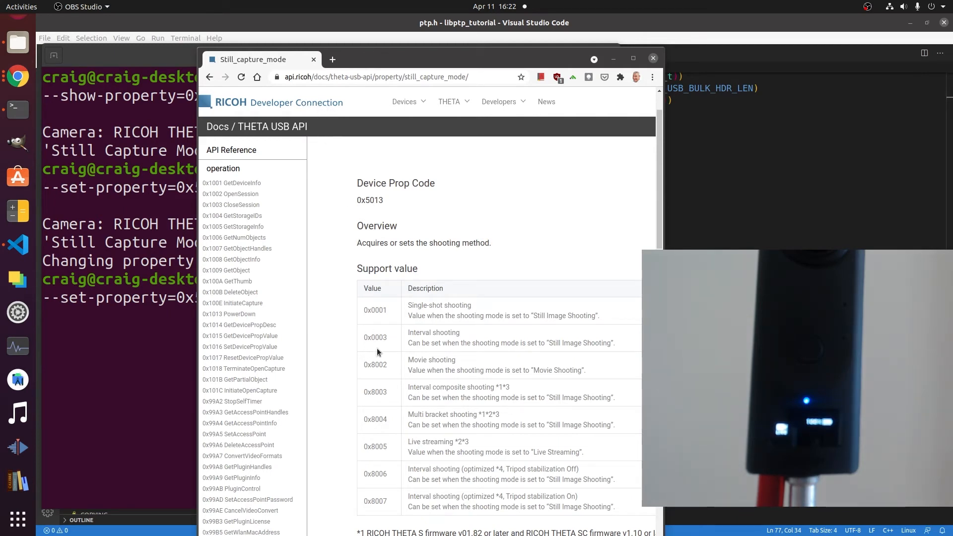
double_click(374, 310)
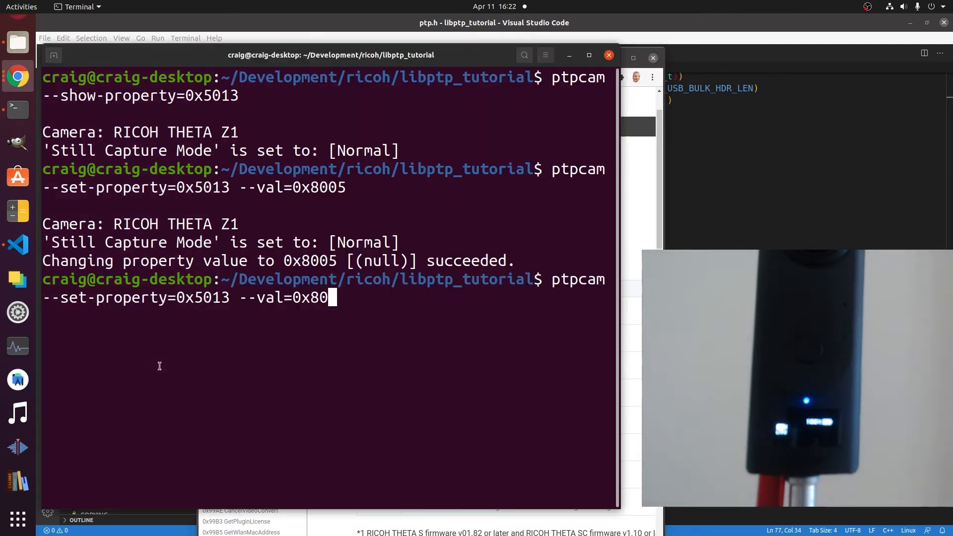
Edit the recalled command to --val=0x0001 and run it to restore single-shot mode.
key("BackSpace")
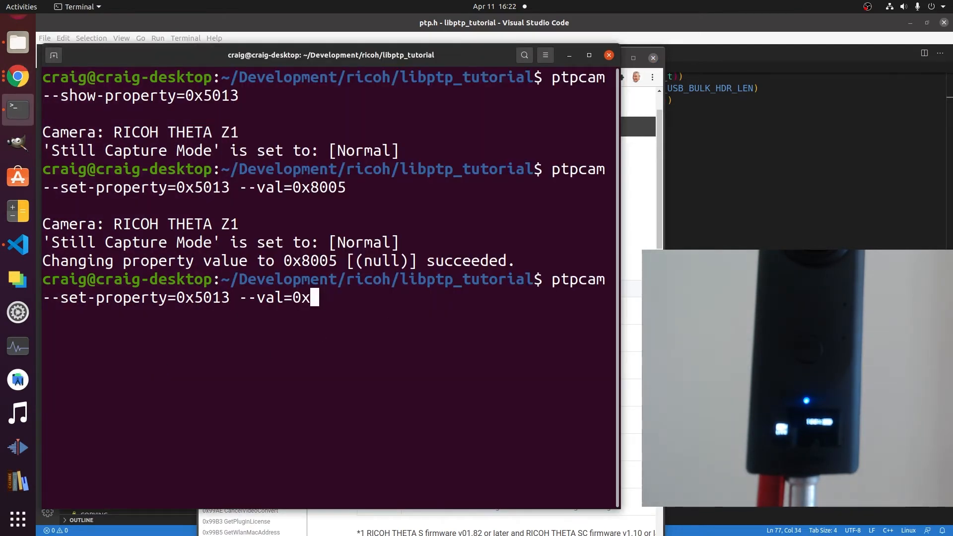
key("BackSpace")
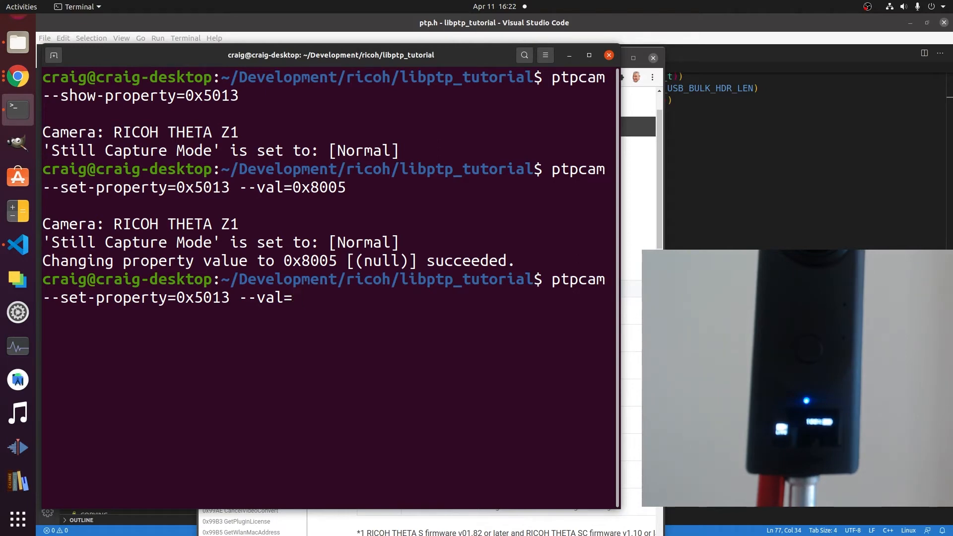
type("0x0001")
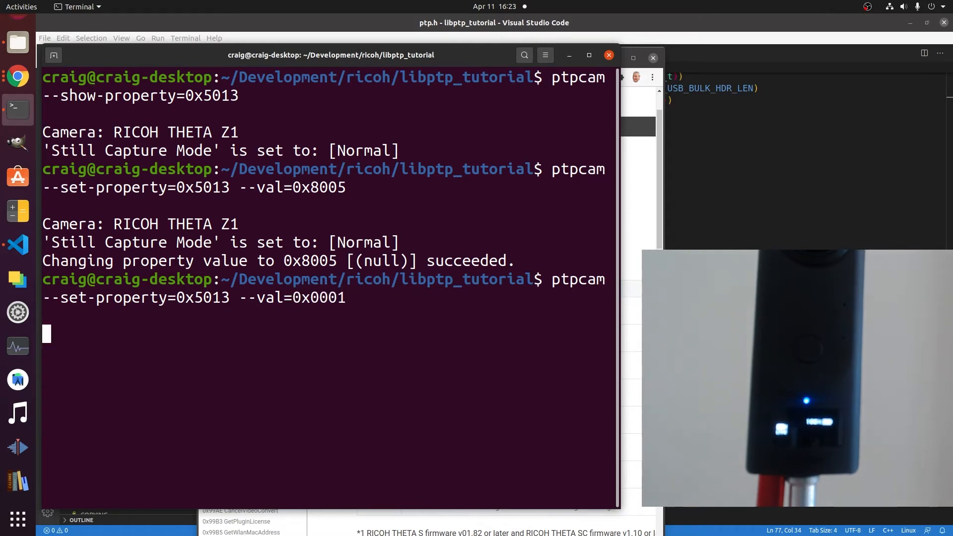
key("Return")
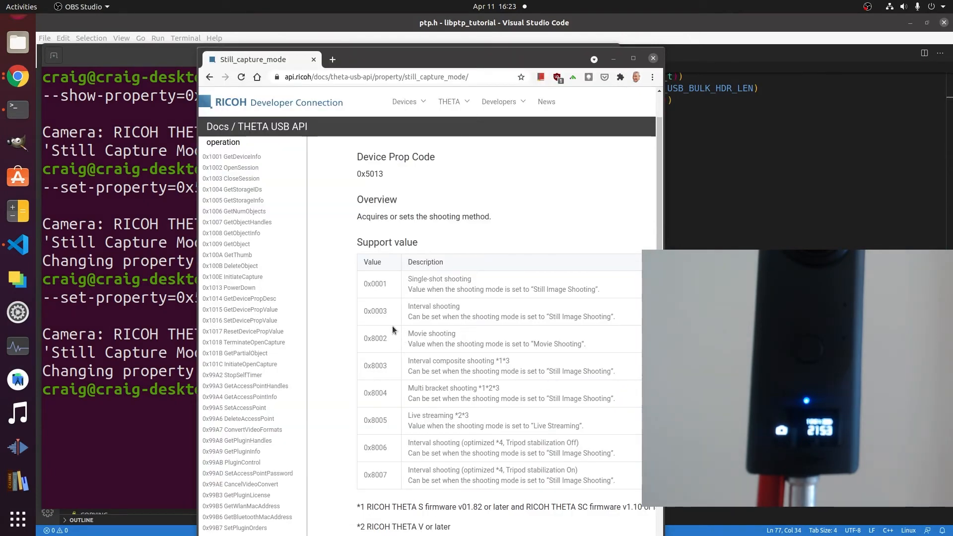
right_click(376, 338)
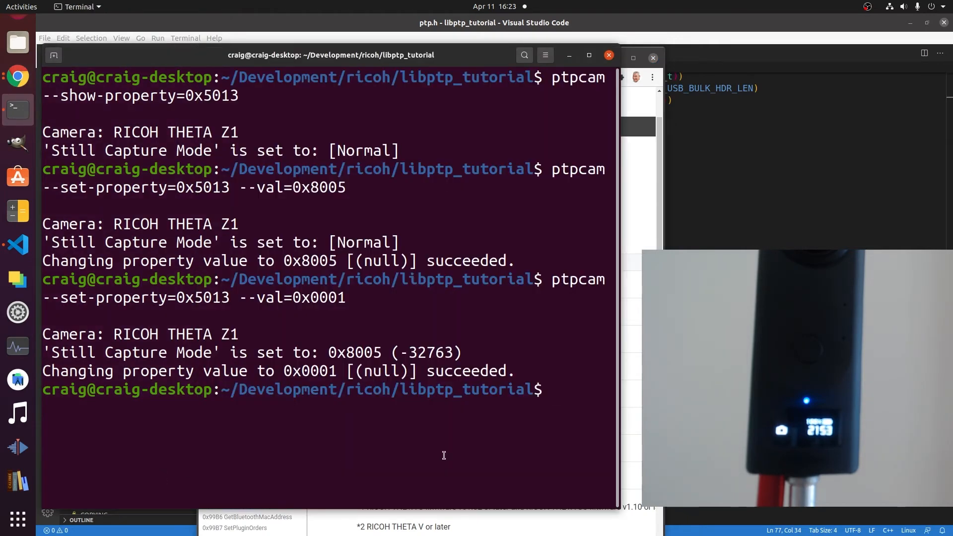
Set property 0x5013 via ptpcam, trying values 0x8002 and 0x0001, then clear the terminal.
type("ptpcam --set-property=0x5013 --val=0x000")
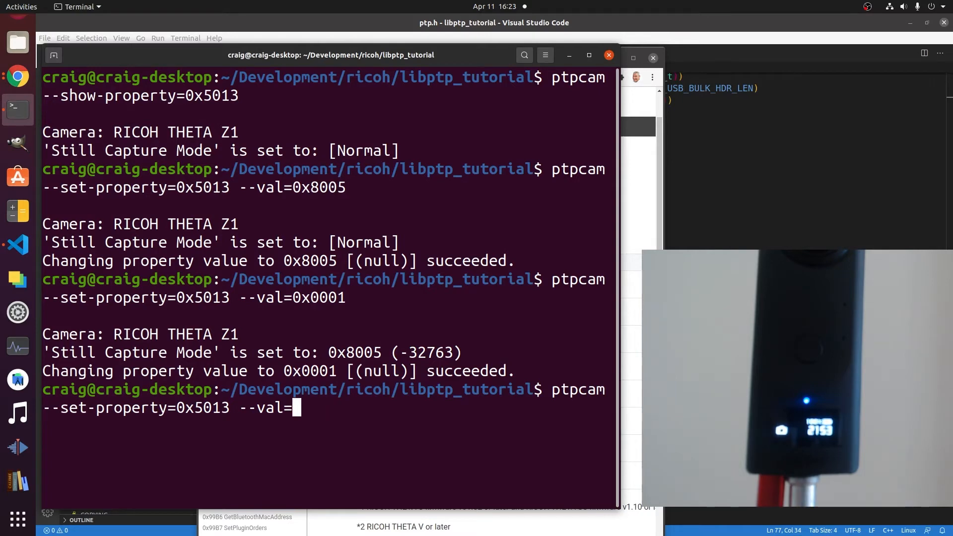
type("0x8002")
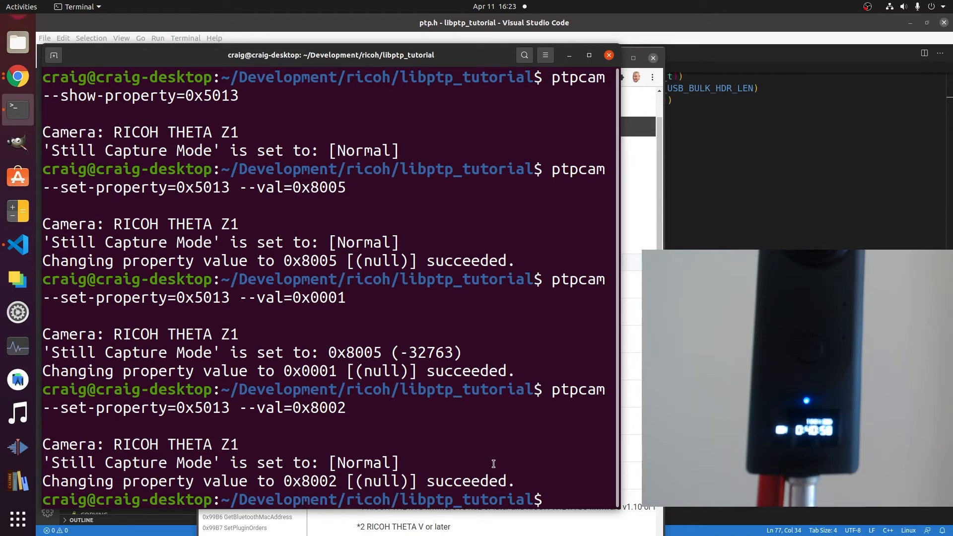
type("ptpcam --set-property=0x5013 --val=0x0001")
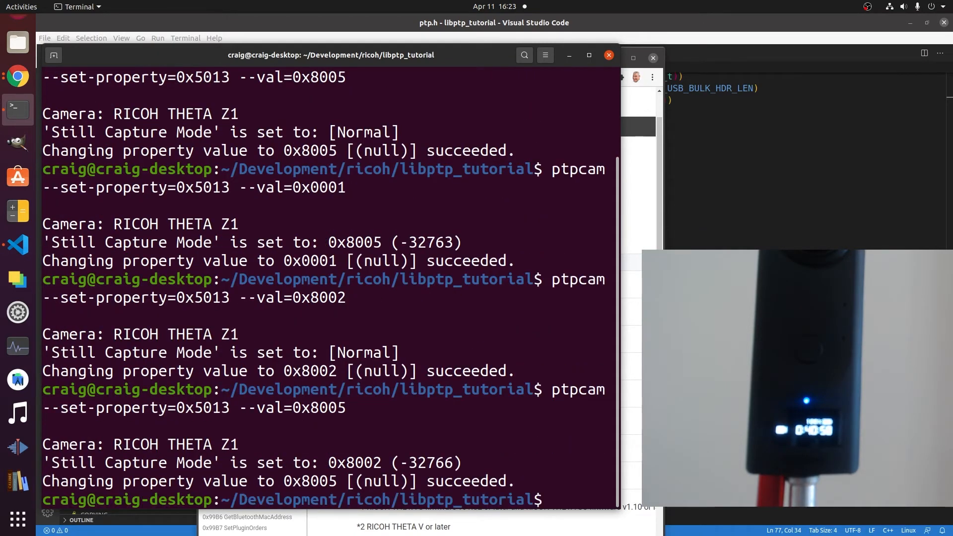
type("--set-property=0x5013 --val=0x8002")
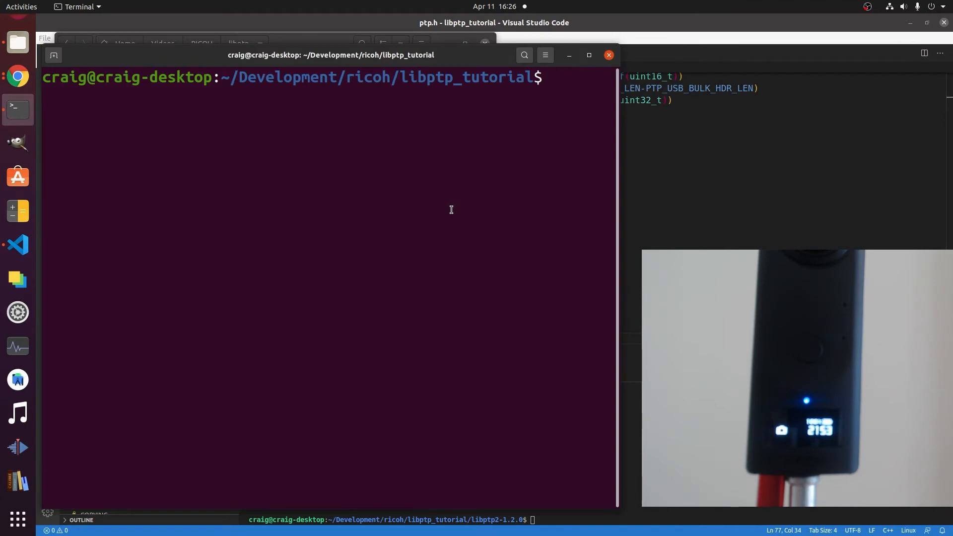
Put the Z1 to sleep with ptpcam --set-property=0xD80E --val=0x0001.
type("ptpcam --set-property=0x5002 --val=0x0001")
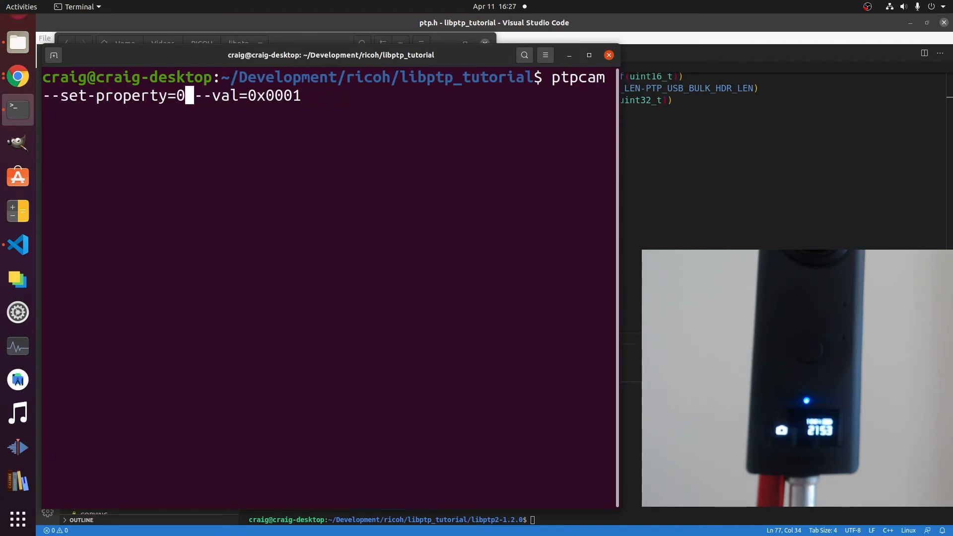
type("D80E")
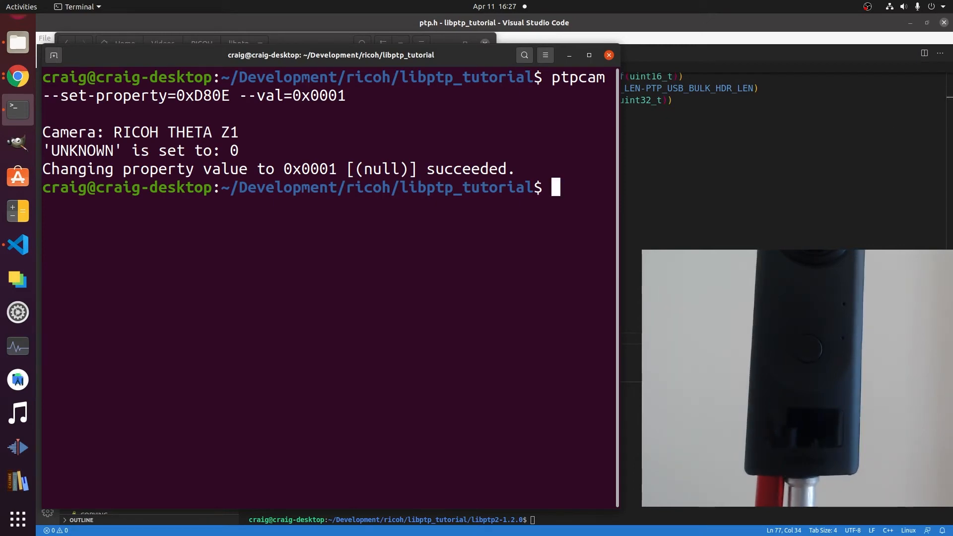
mouse_move(493, 267)
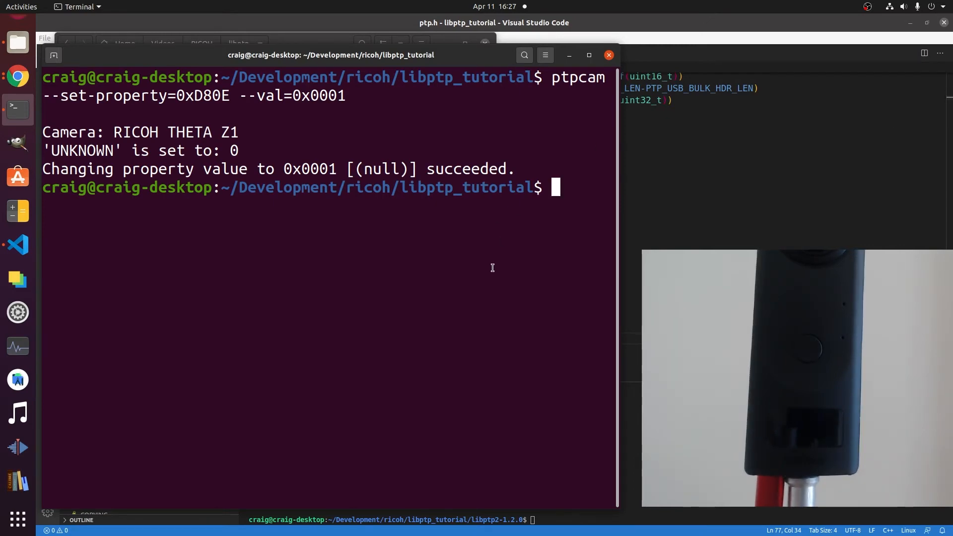
type("ptpcam --set-property=0xD80E --val=0x0001")
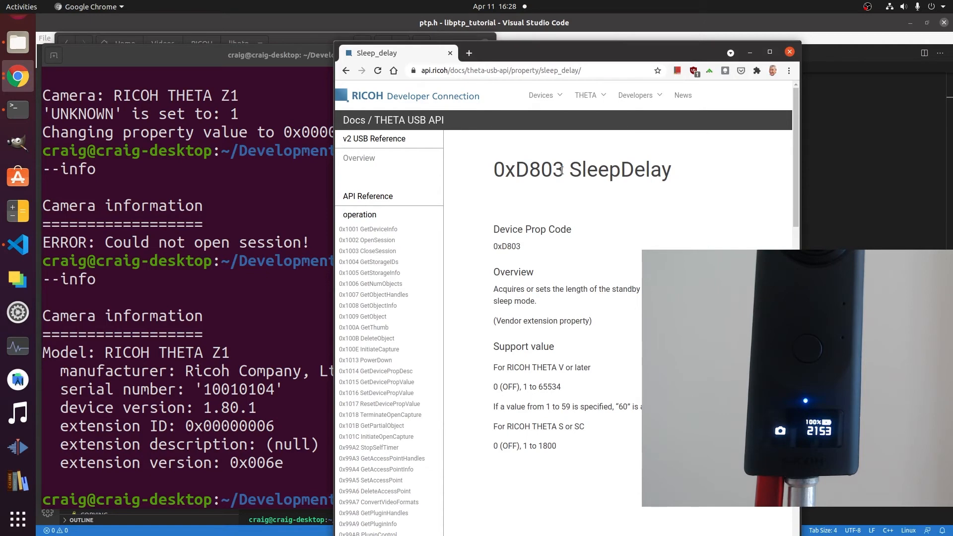
Wake the camera with 0xD80E value 0x0000, then read SleepDelay 0xD803, which returns 0.
right_click(528, 168)
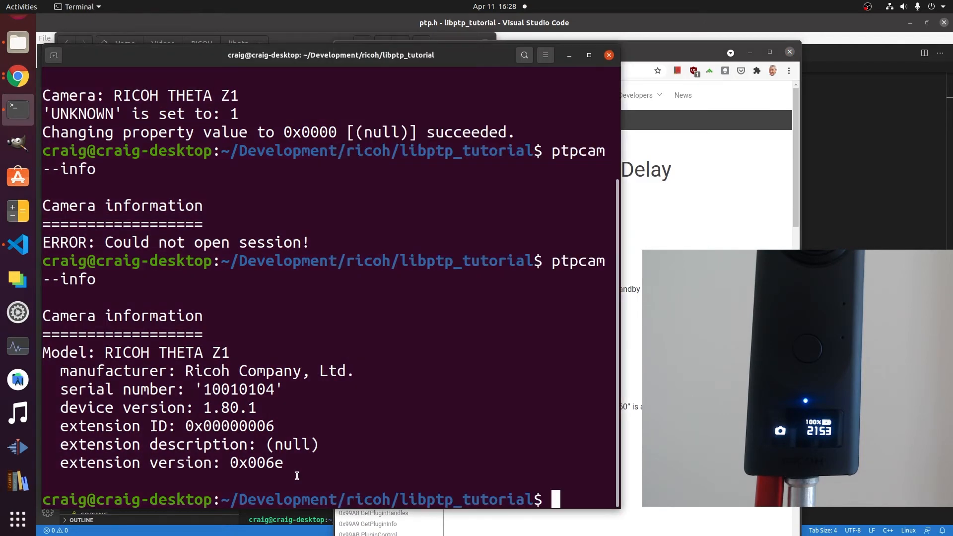
type("ptpcam --set-property=0xD80E --val=0x0000")
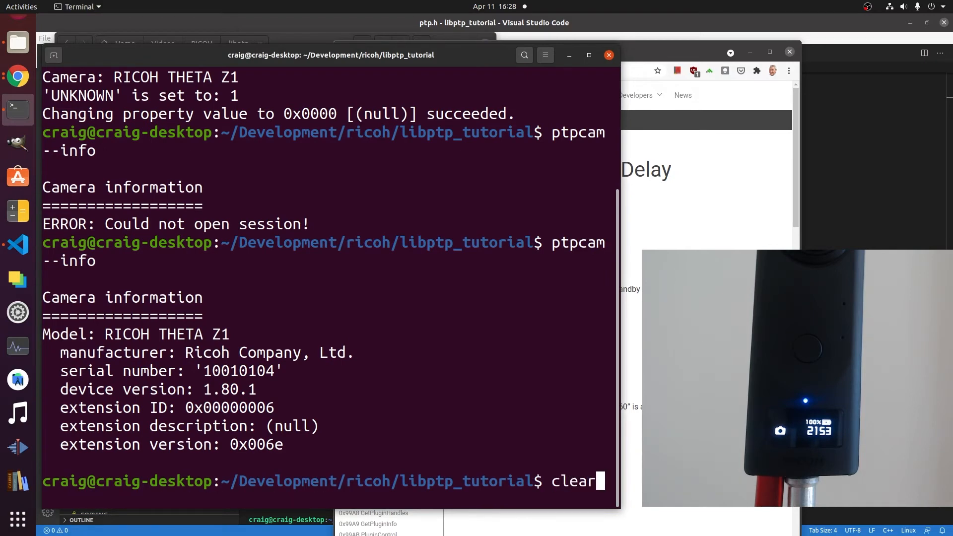
type("ptpcam --show-property=0")
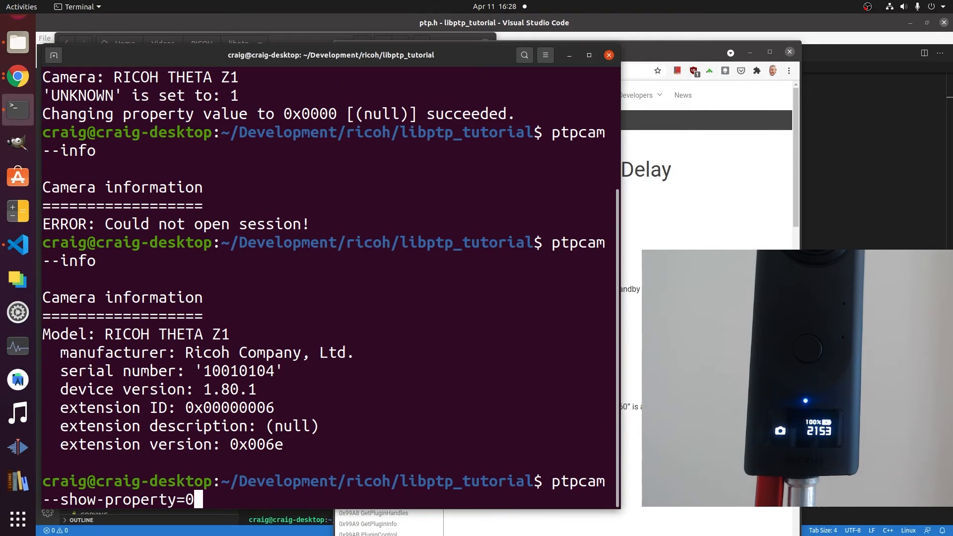
type("xD803")
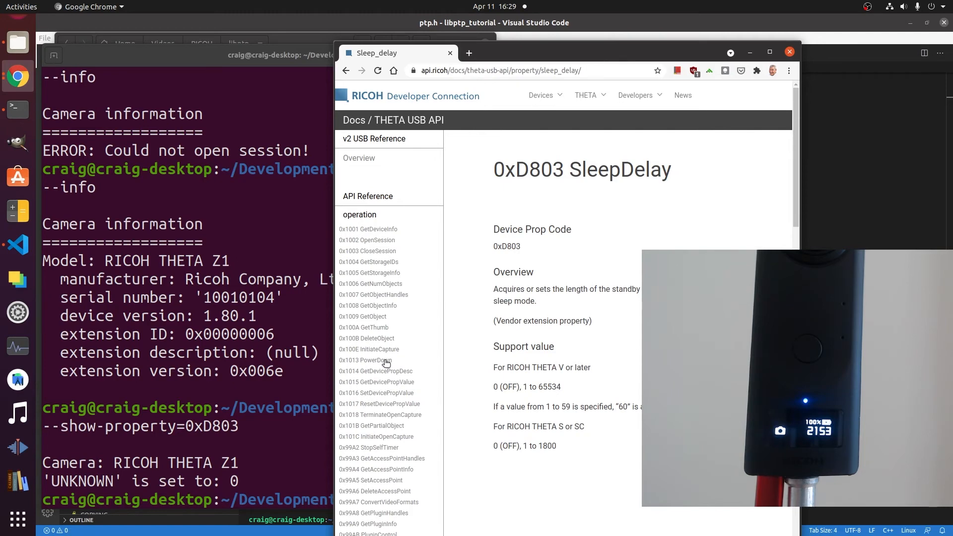
Search the docs for 'power', query AutoPowerOffDelay 0xD802 (unsupported), and open AutoPowerOffDelaySec.
scroll("down", 3)
type("power")
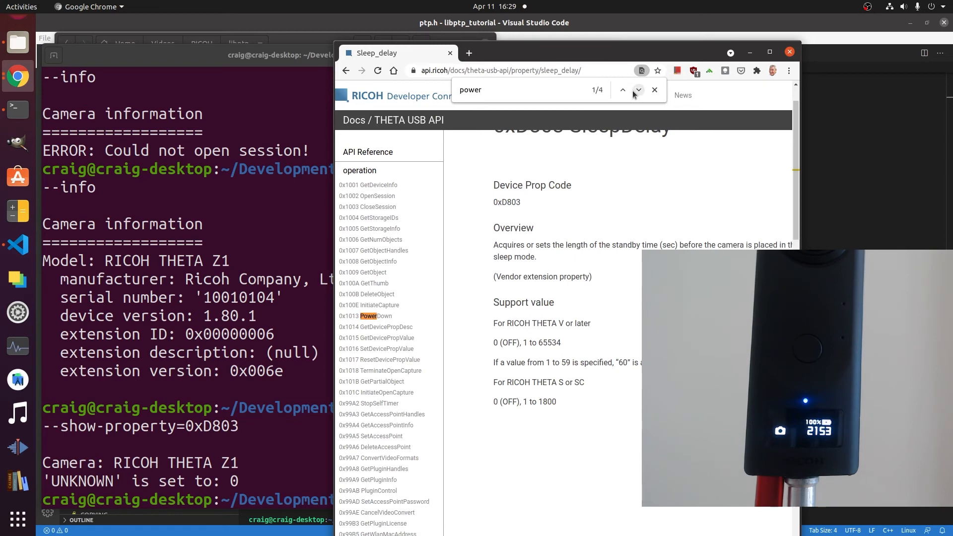
left_click(638, 90)
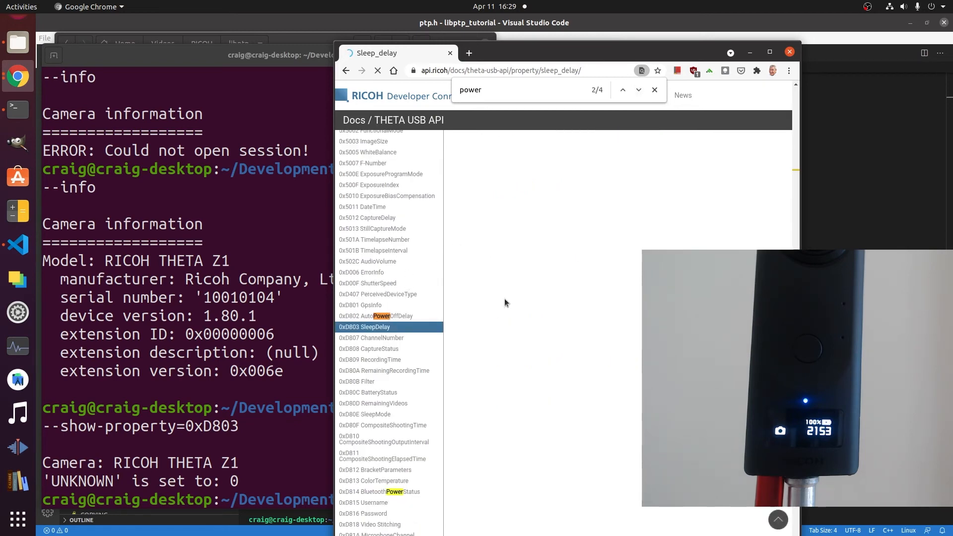
left_click(376, 316)
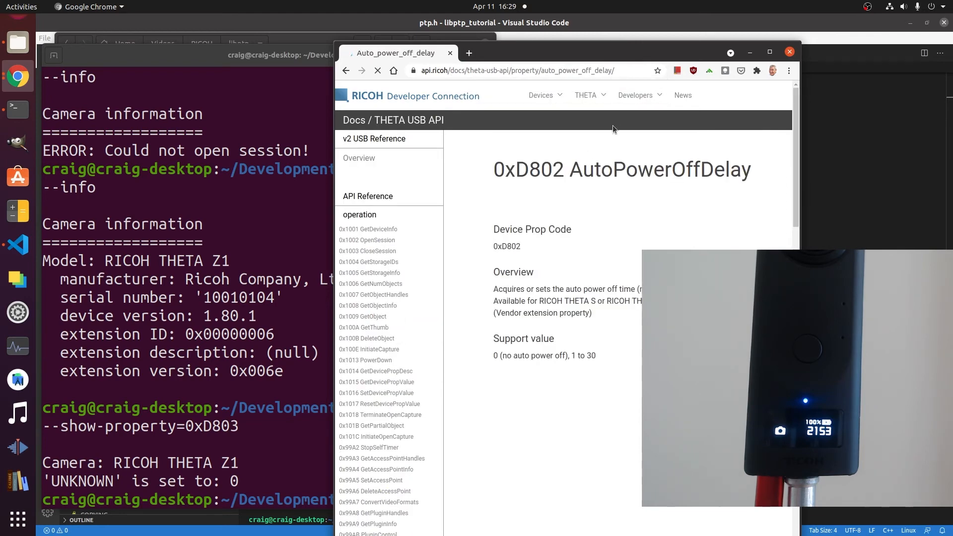
double_click(528, 169)
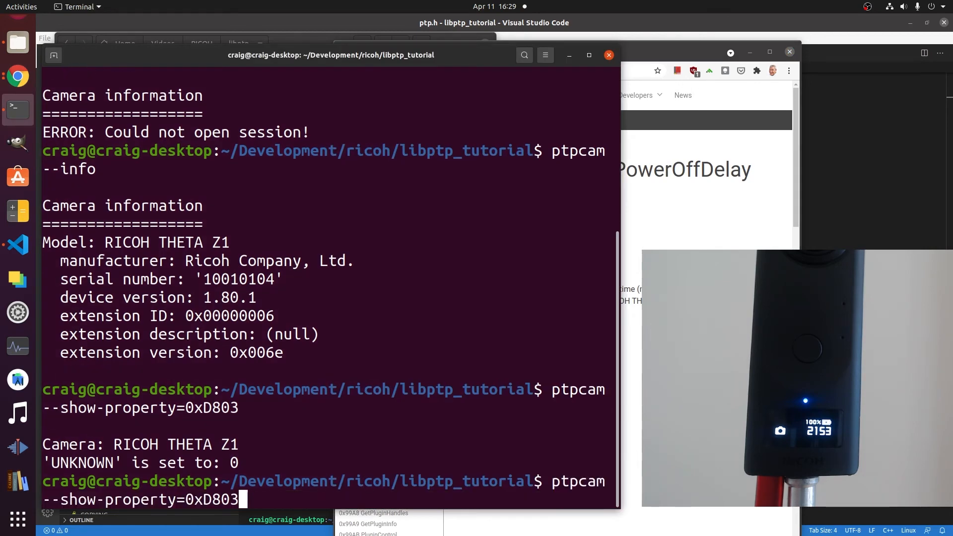
key("Backspace")
type("2")
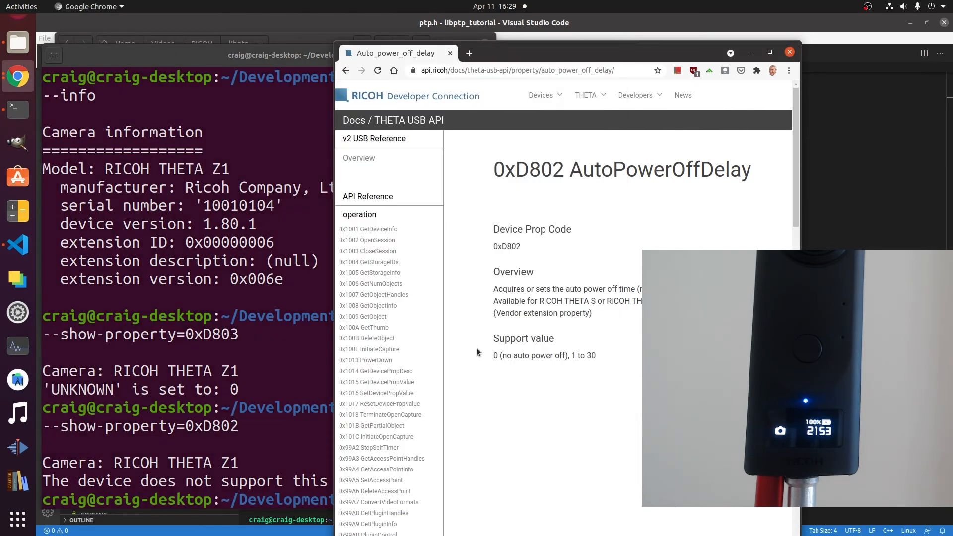
type("power")
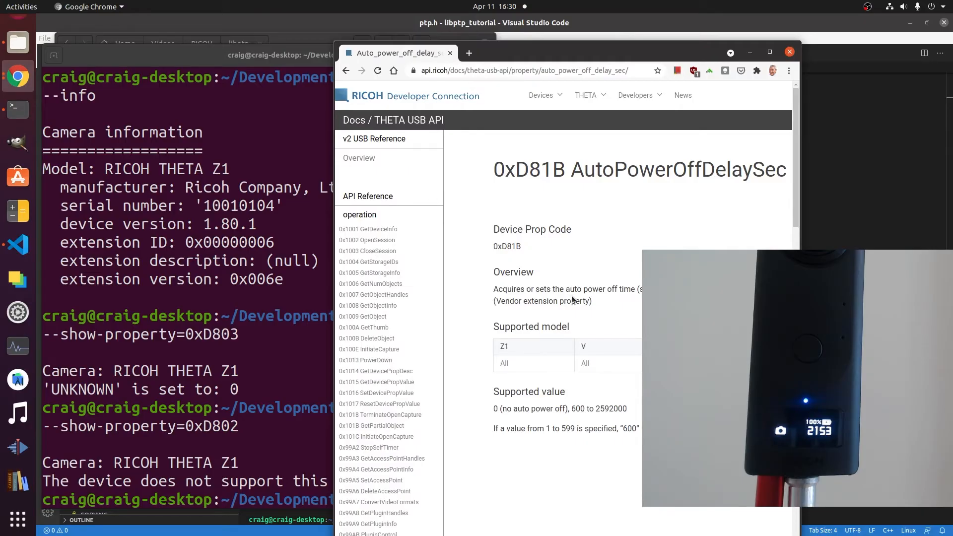
Copy the 0xD81B code and query it in the terminal, getting 0.
double_click(507, 246)
type("--show-property=0xD81B")
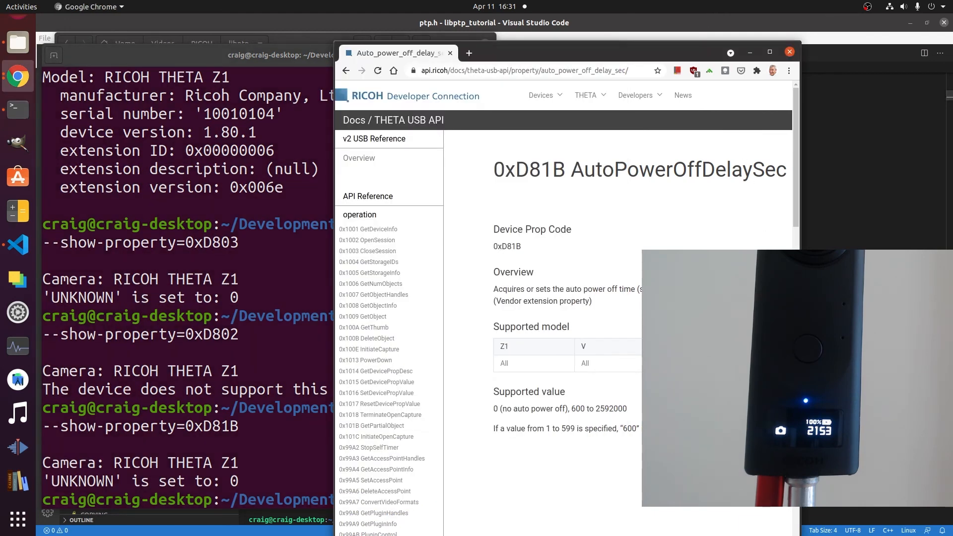
right_click(527, 169)
type("ptpcam --info")
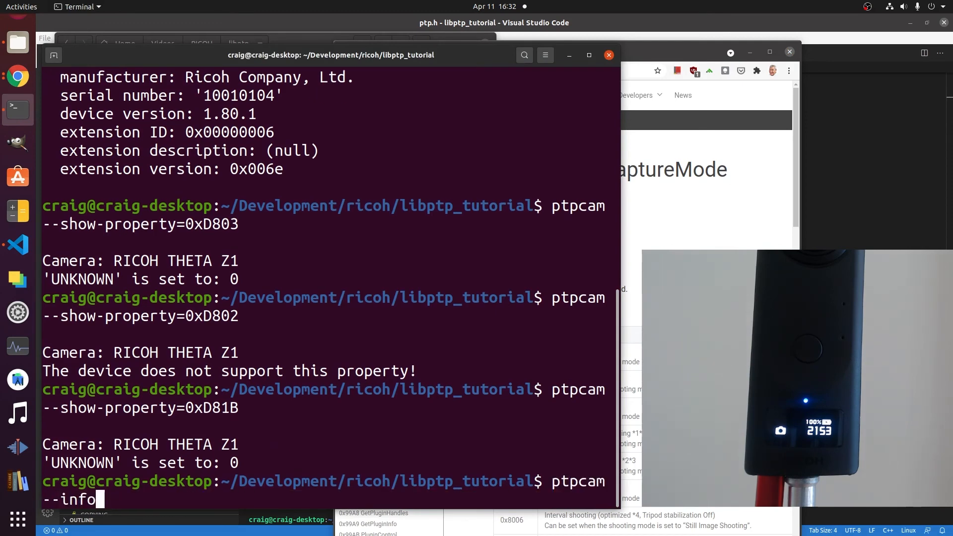
Run ptpcam --set-property=0x5013 --val=0x8002 to switch the Z1 to movie mode.
type("--set-property=0xD80E --val=0x0000")
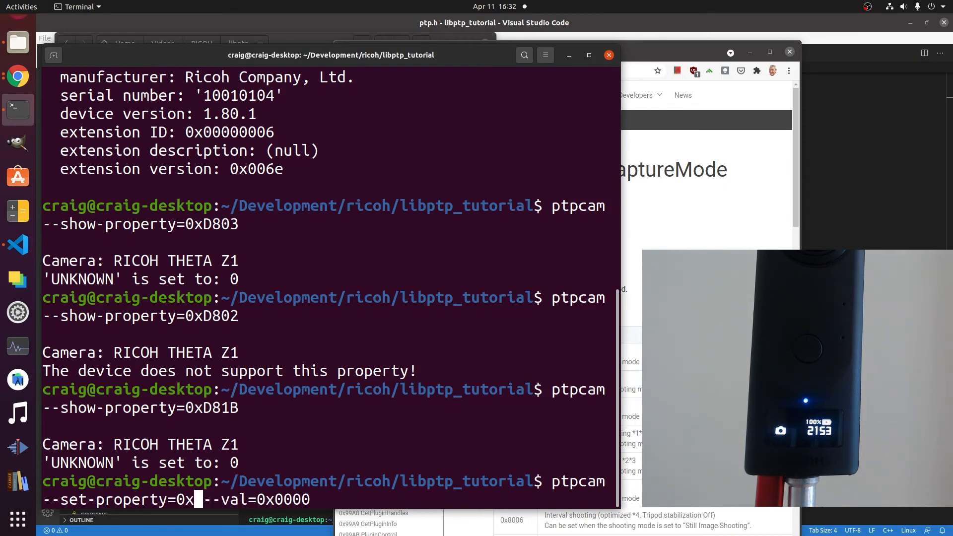
type("5013")
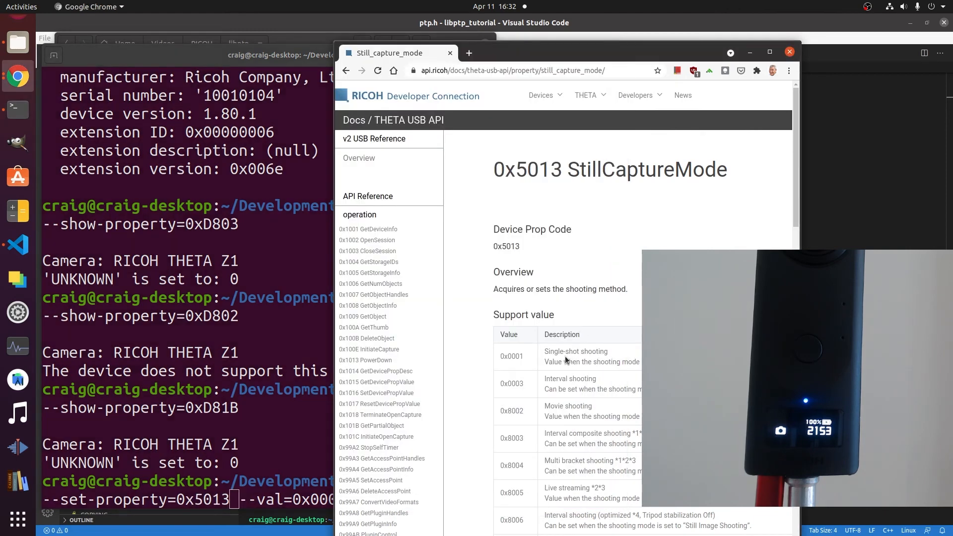
double_click(511, 411)
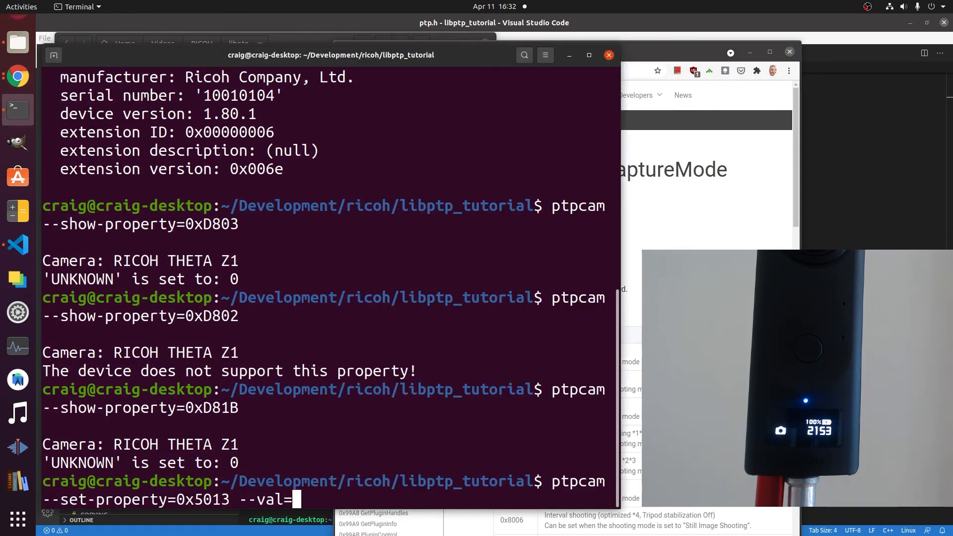
type("0x8002")
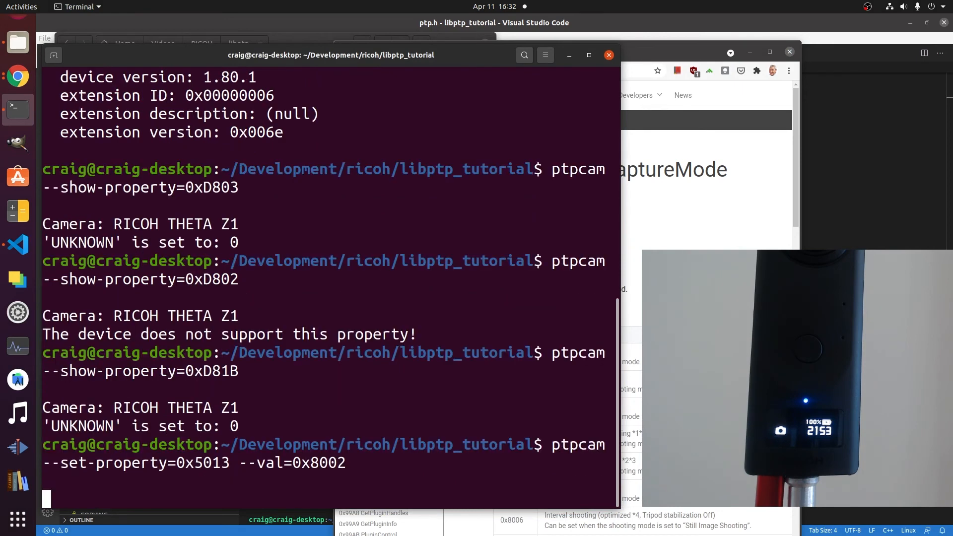
key("Return")
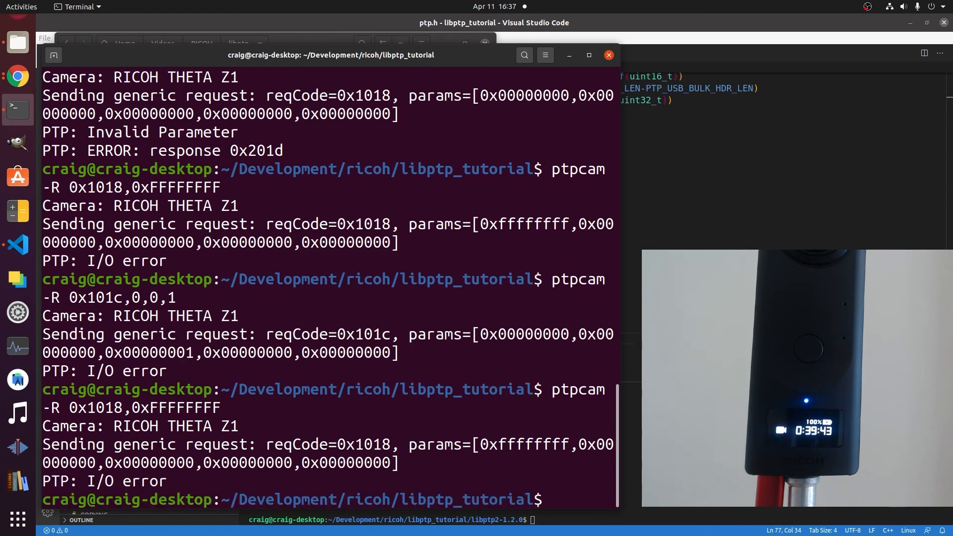
Start movie capture with the raw request ptpcam -R 0x101c,0,0,1.
type("ptpcam -R 0x101c,0,0,1")
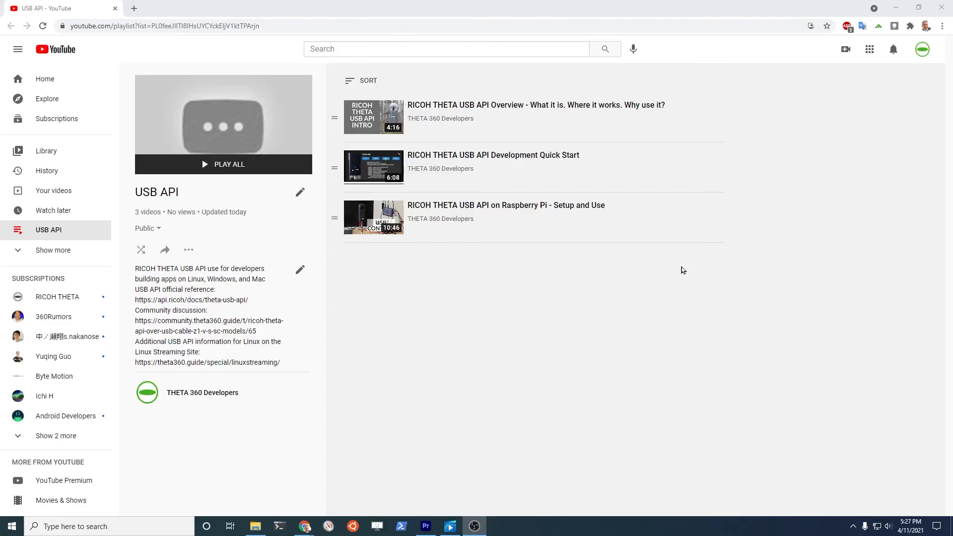
mouse_move(418, 75)
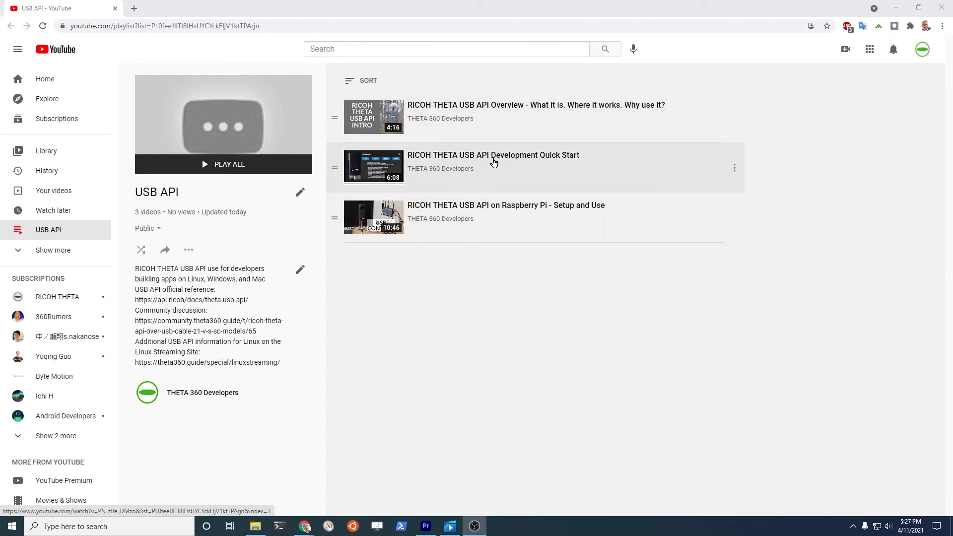
mouse_move(557, 219)
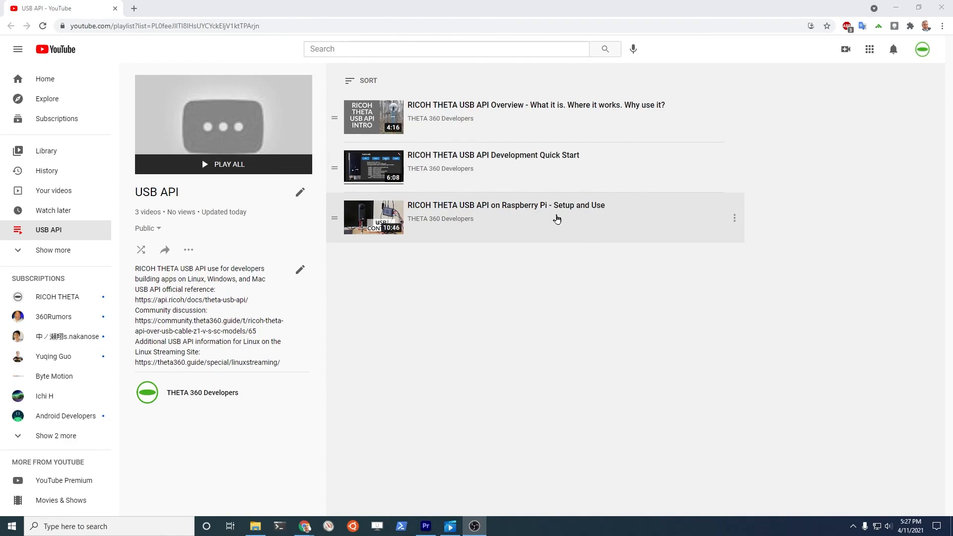